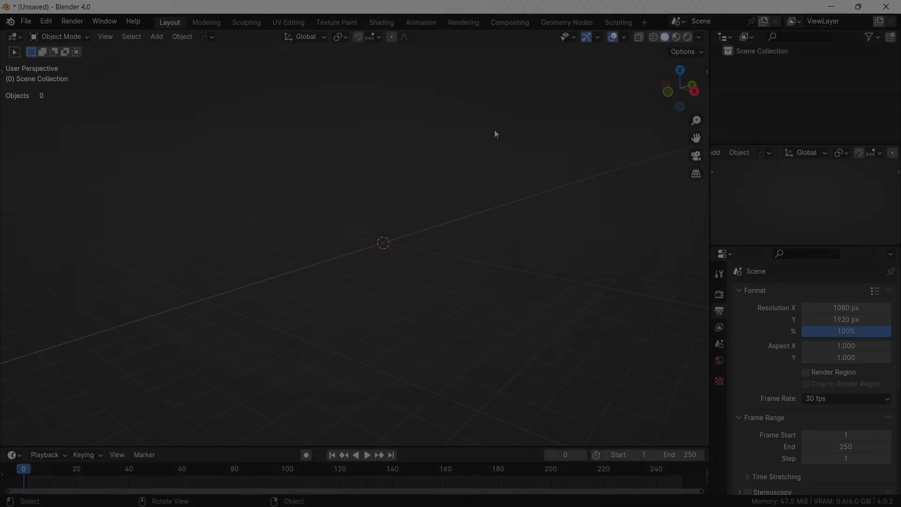
# Step: Load Source Footage.mp4 into the Motion Tracking workspace and match the scene's 854-frame range
pyautogui.click(643, 22)
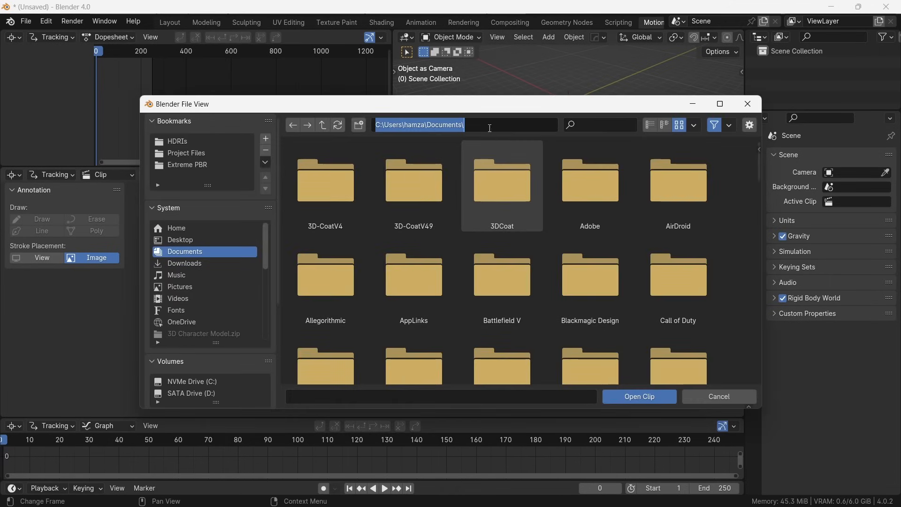
pyautogui.click(717, 396)
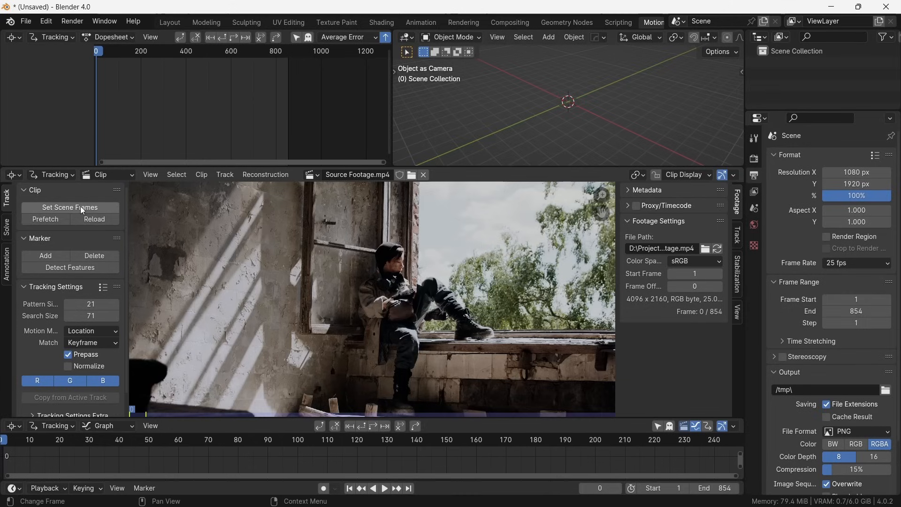
# Step: Keep the Location motion model, match by Keyframe and enable Prepass in Tracking Settings
pyautogui.click(122, 331)
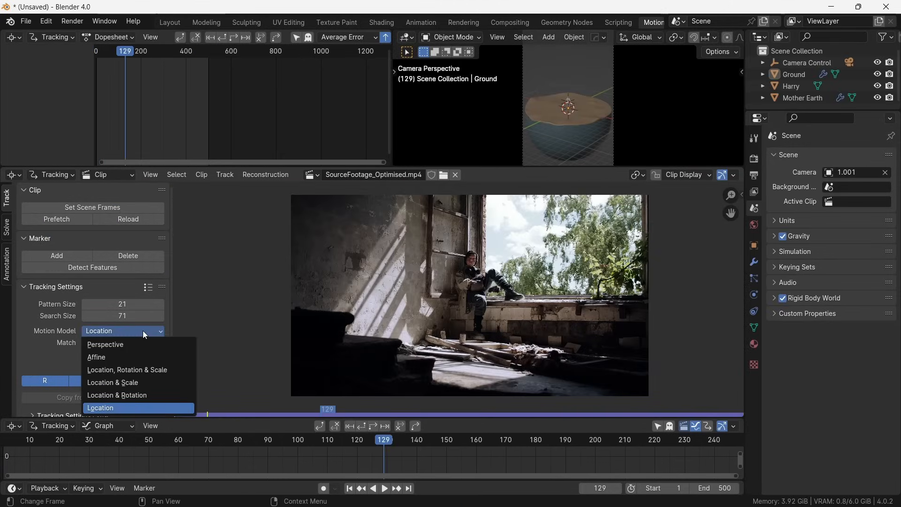
pyautogui.moveTo(117, 395)
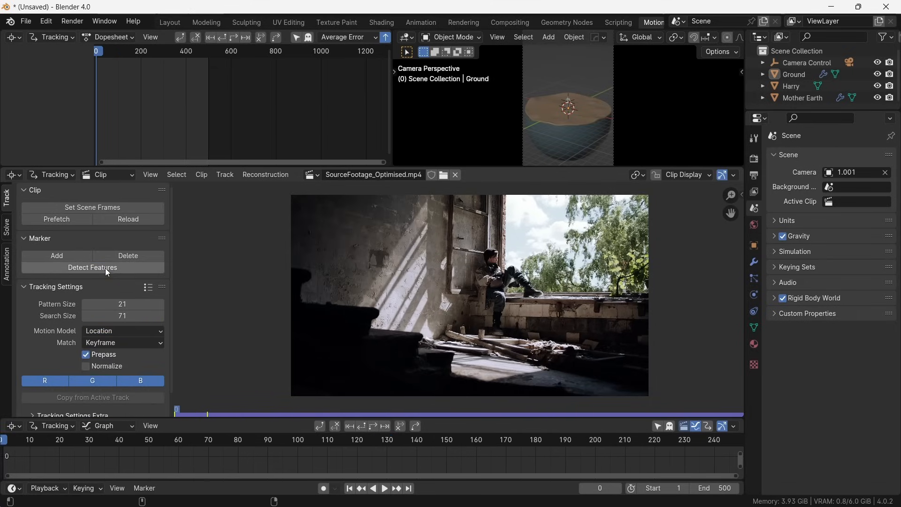
# Step: Detect feature markers on the footage and track them forward through the whole clip
pyautogui.click(92, 267)
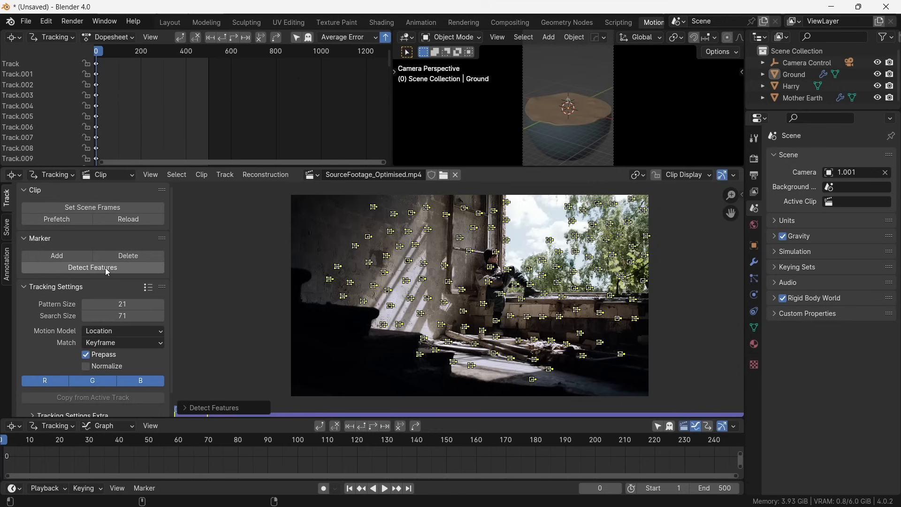
pyautogui.moveTo(373, 426)
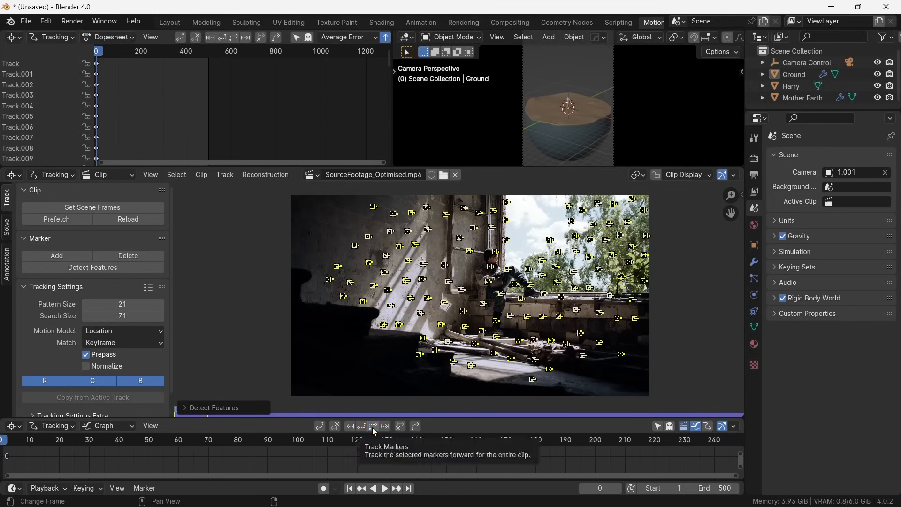
pyautogui.click(372, 425)
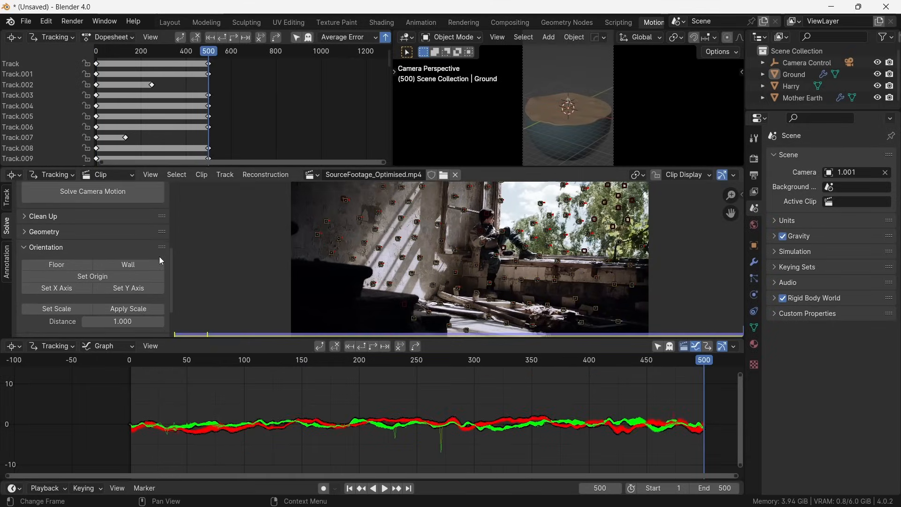
# Step: Filter the tracks for erratic motion via Clean Up and scrub frames to inspect them
pyautogui.click(43, 216)
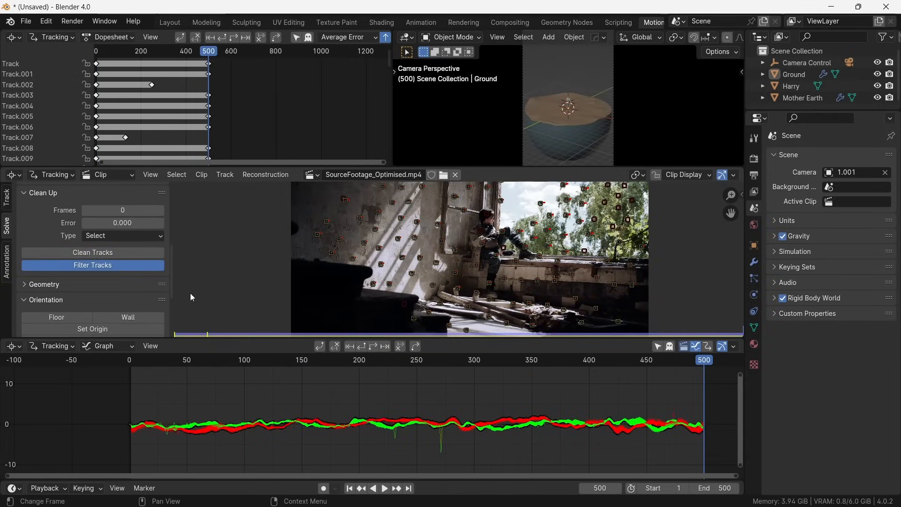
pyautogui.click(252, 360)
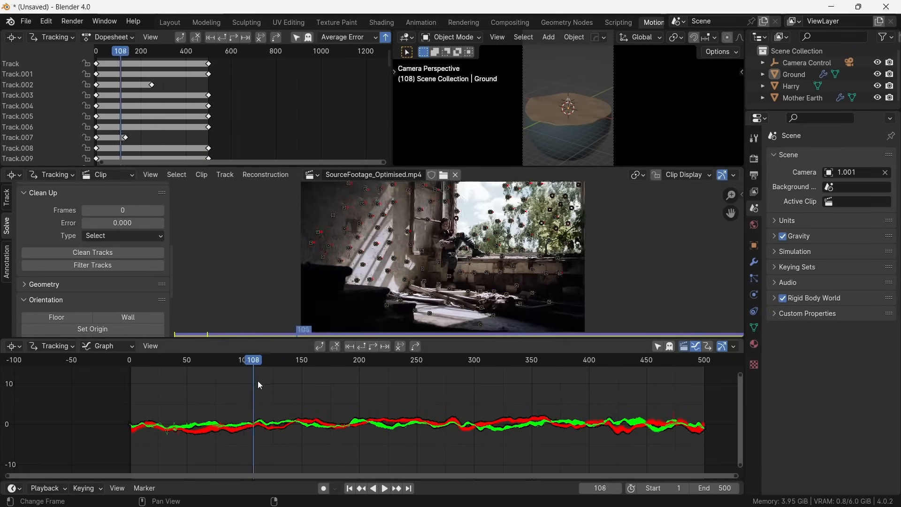
pyautogui.click(305, 359)
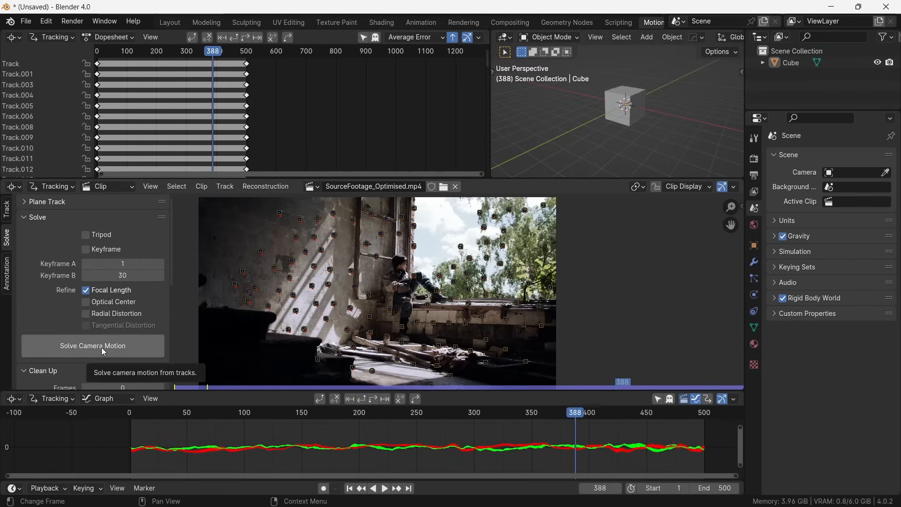
# Step: Solve the camera motion from the tracks and set the footage as the camera background
pyautogui.click(93, 345)
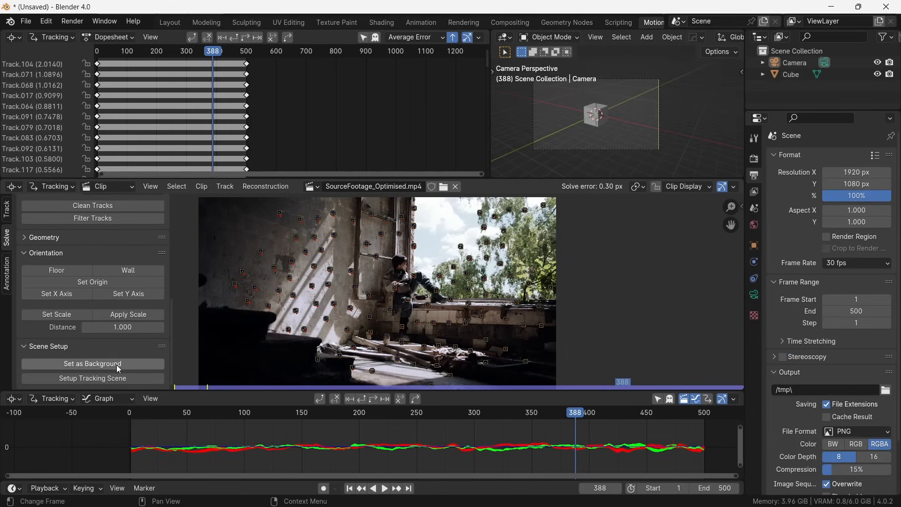
pyautogui.click(92, 363)
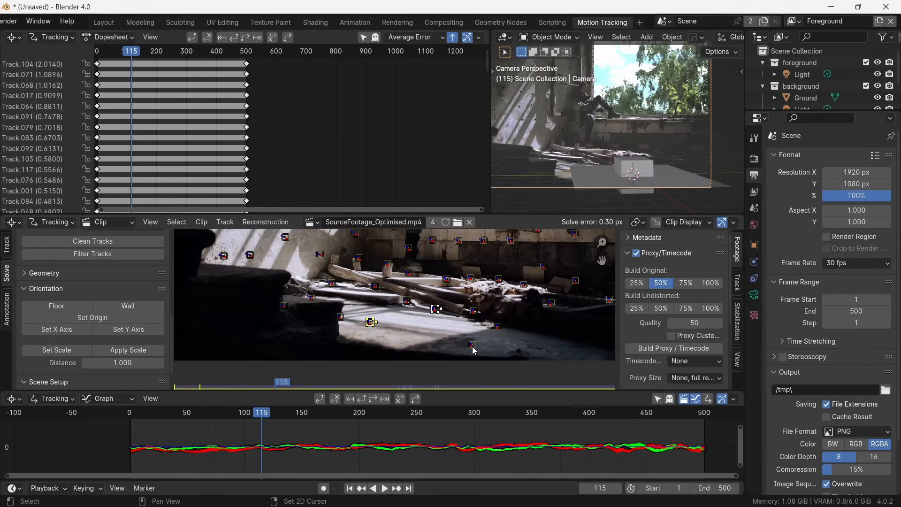
# Step: Select floor tracks and set them as the Floor orientation for the solved scene
pyautogui.click(55, 305)
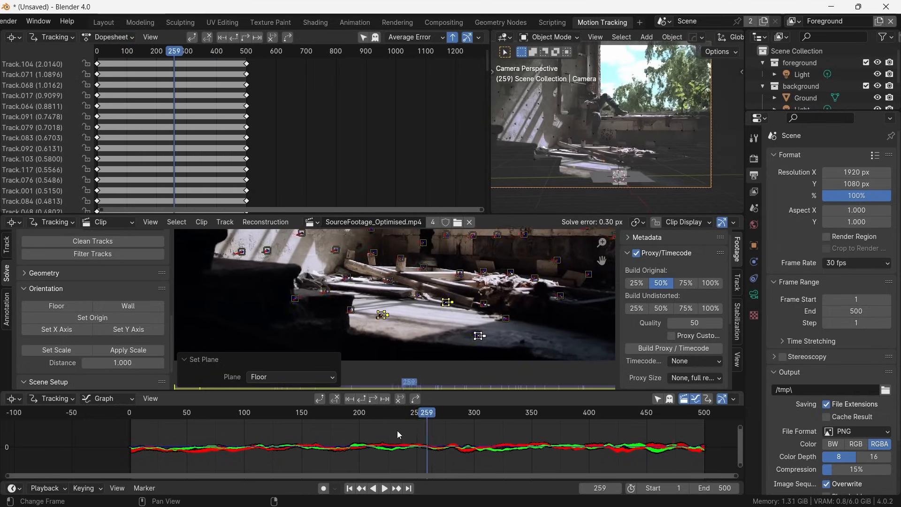
pyautogui.click(104, 22)
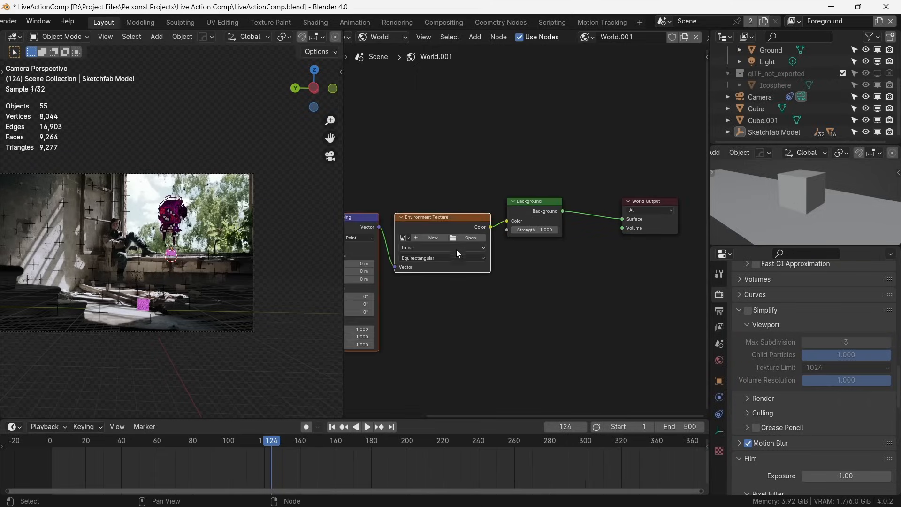
# Step: Use BKG.png as the world environment texture and enable Film > Transparent rendering
pyautogui.click(470, 237)
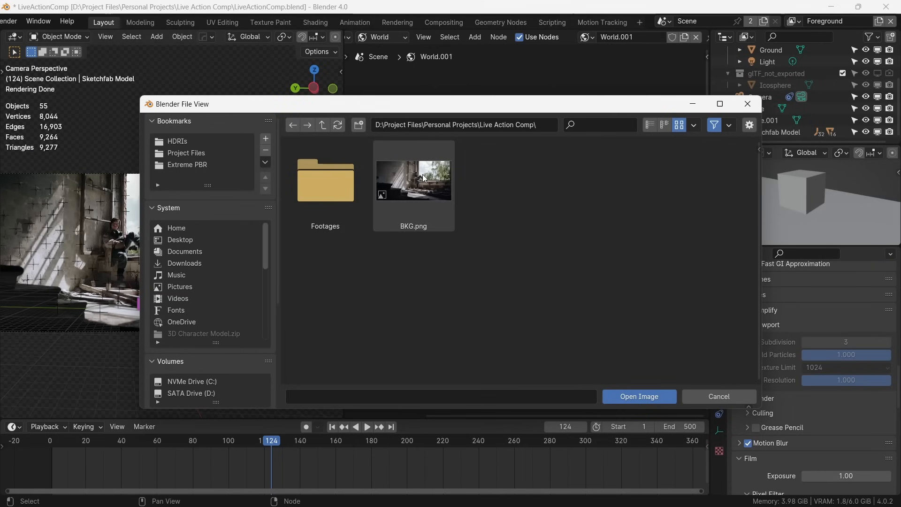
pyautogui.click(638, 396)
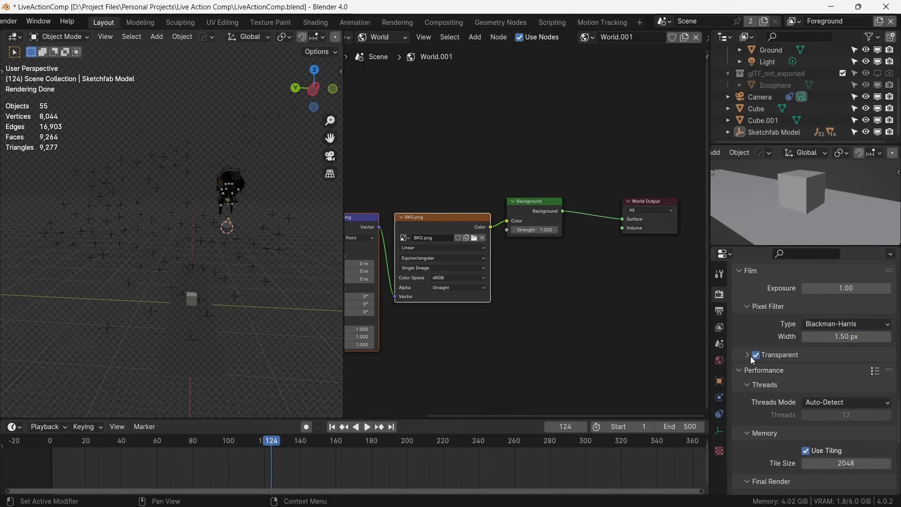
pyautogui.click(754, 355)
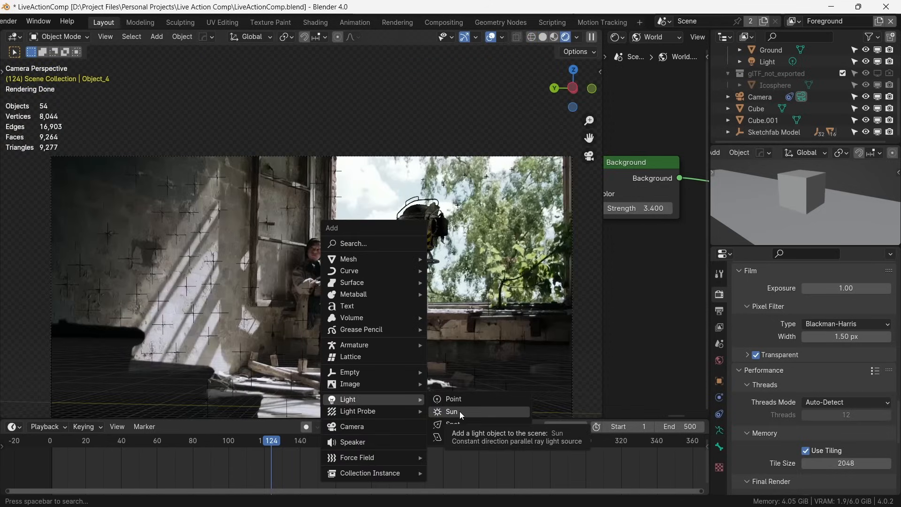
# Step: Add a Sun light to the scene to light the CG elements over the footage
pyautogui.click(453, 411)
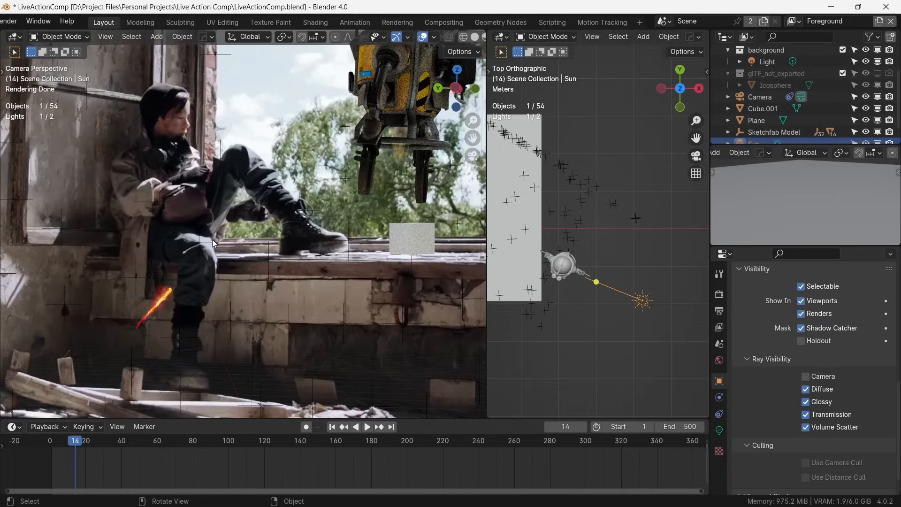
pyautogui.moveTo(195, 250)
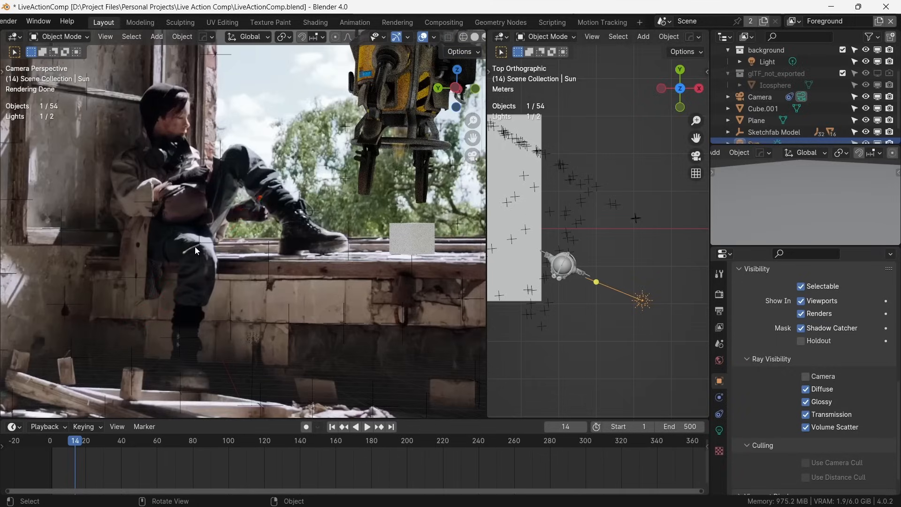
pyautogui.moveTo(231, 234)
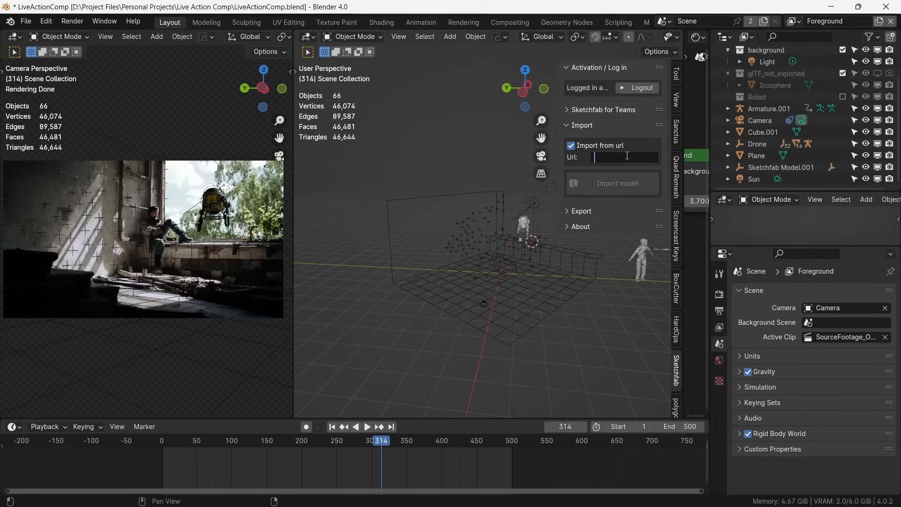
# Step: Paste the Sketchfab model URL into the Url field for import from web address
pyautogui.write('https://sketchf...')
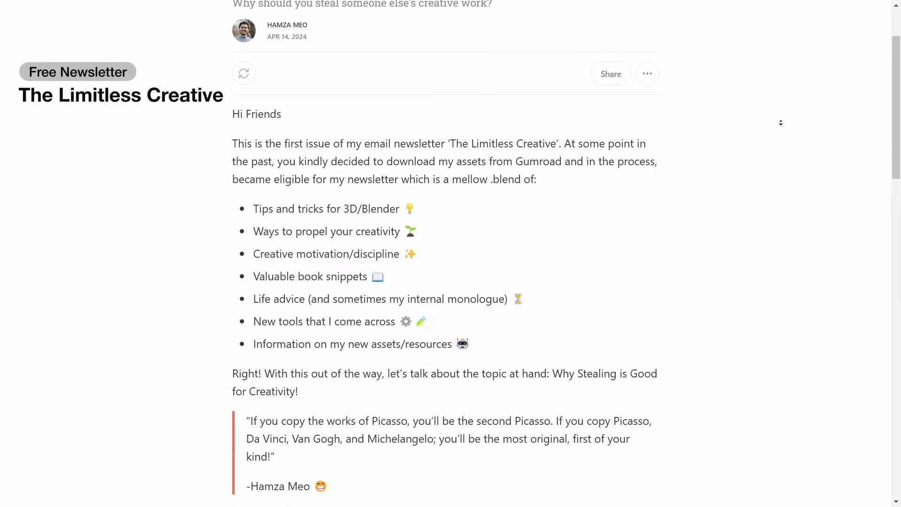
# Step: Scroll down the newsletter to the Cascade realtime cloth simulation announcement
pyautogui.scroll(-3)
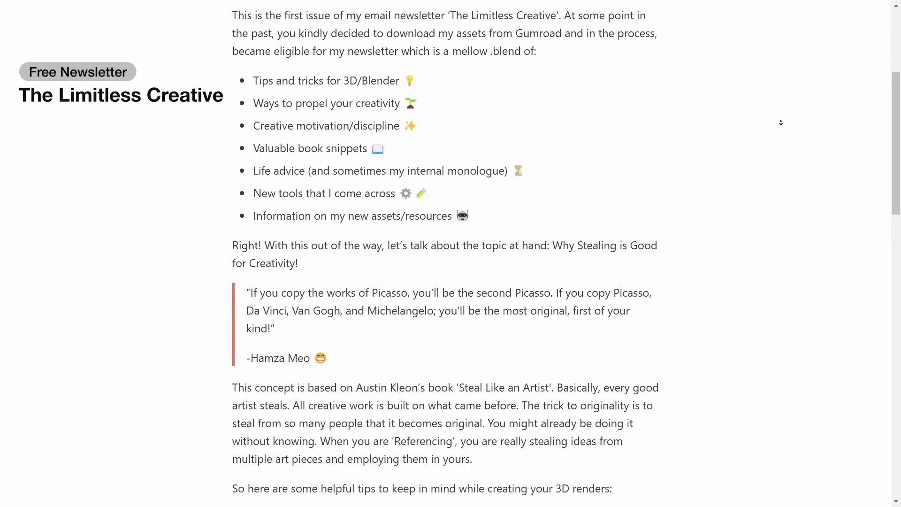
pyautogui.scroll(-3)
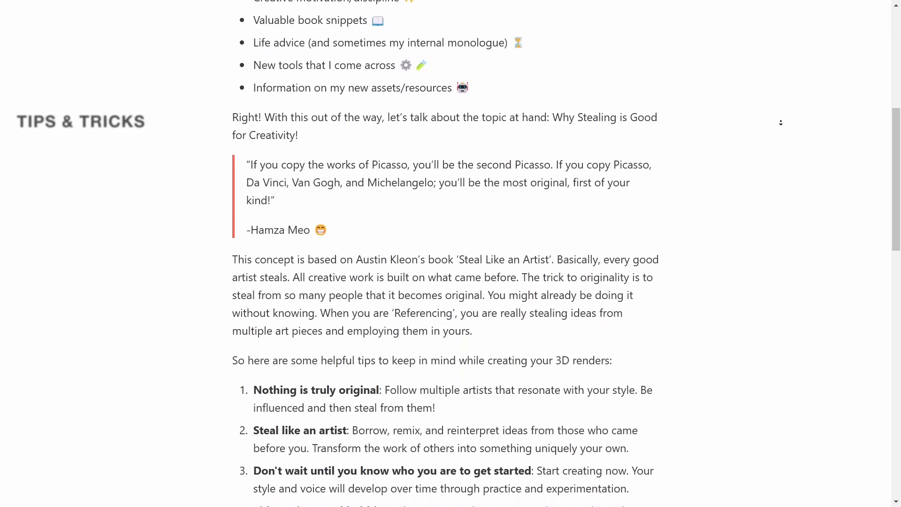
pyautogui.scroll(-3)
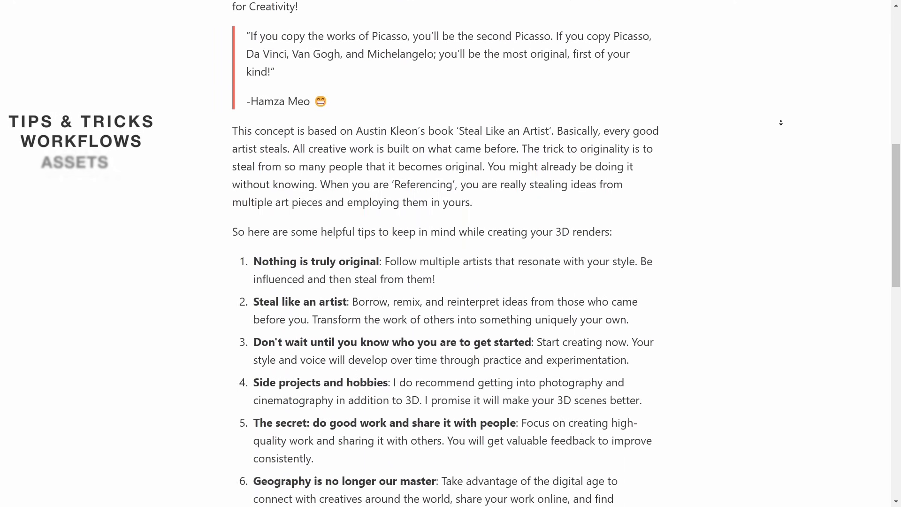
pyautogui.scroll(-3)
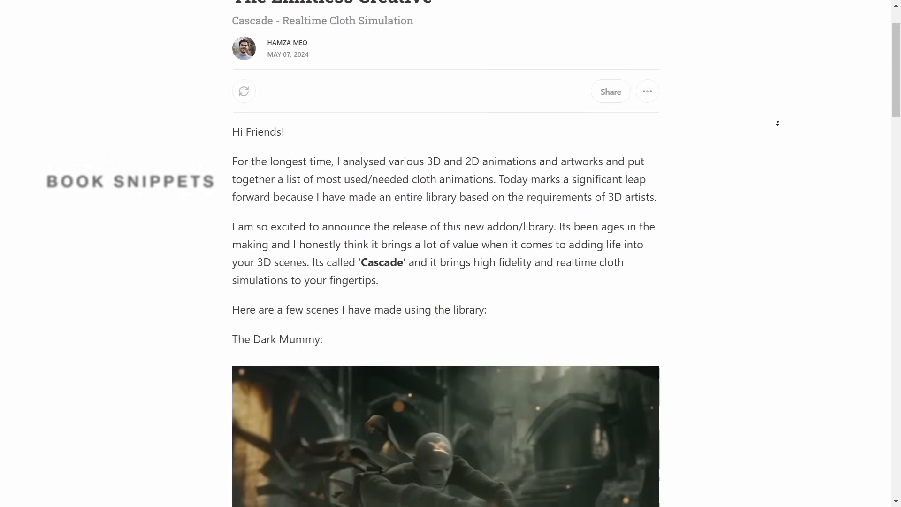
pyautogui.scroll(-3)
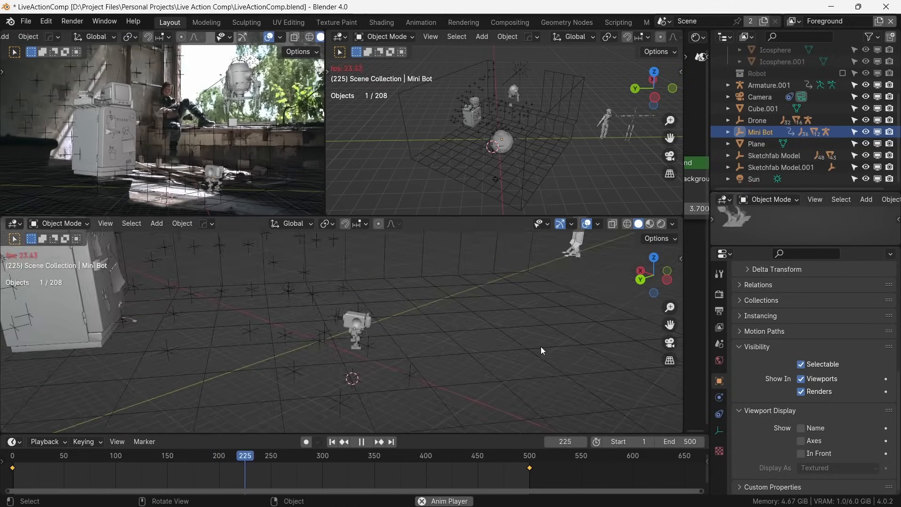
# Step: Import another Sketchfab model from its web link into the LiveActionComp scene
pyautogui.click(360, 441)
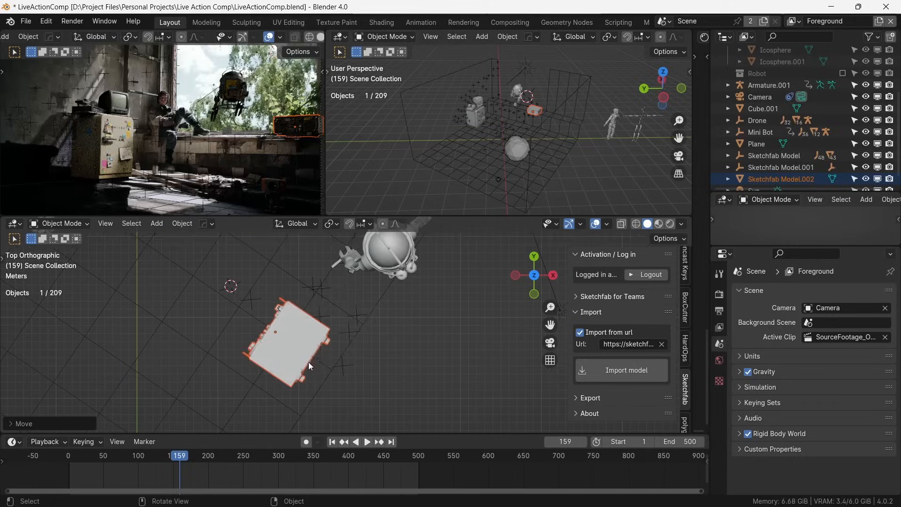
# Step: Position the imported flat panel on the floor, shrinkwrapped to Plane with 0.01 m offset
pyautogui.moveTo(305, 344); pyautogui.dragTo(310, 368)
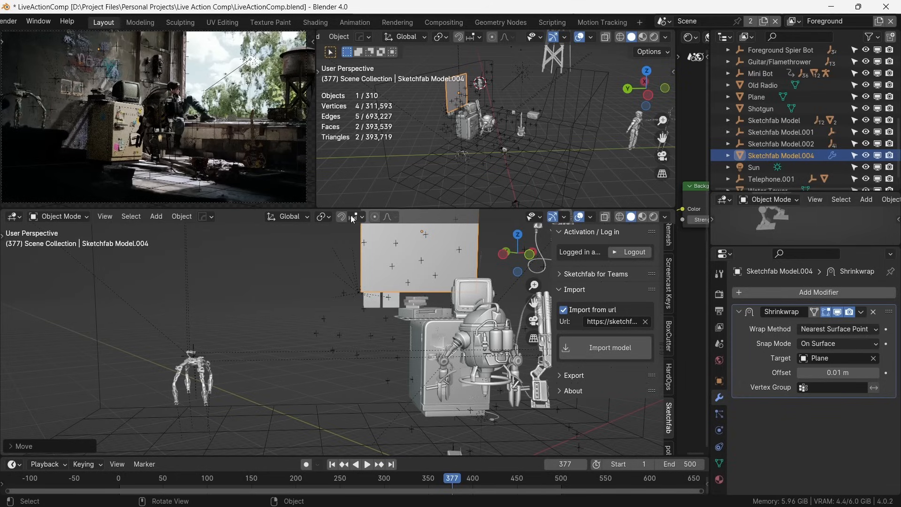
pyautogui.moveTo(361, 217)
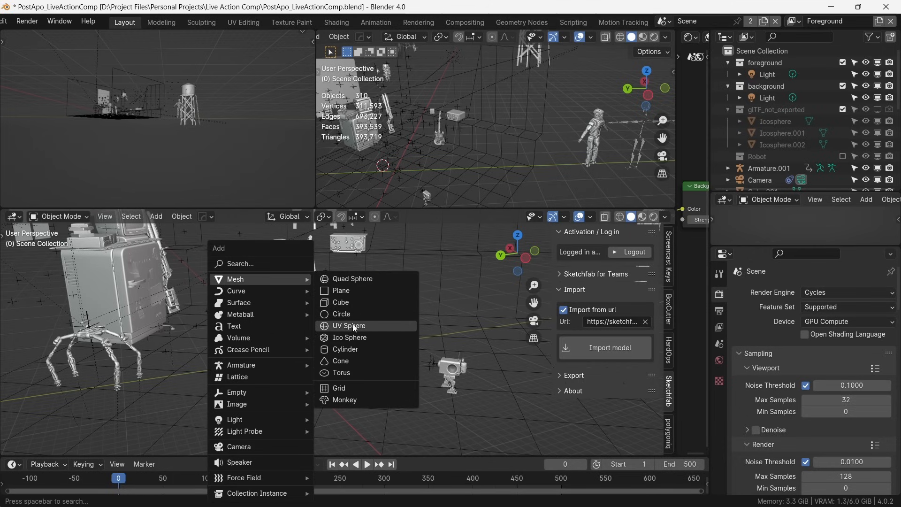
# Step: Add a UV sphere and step the animation forward to frame 17 for the keyframed cube
pyautogui.click(349, 325)
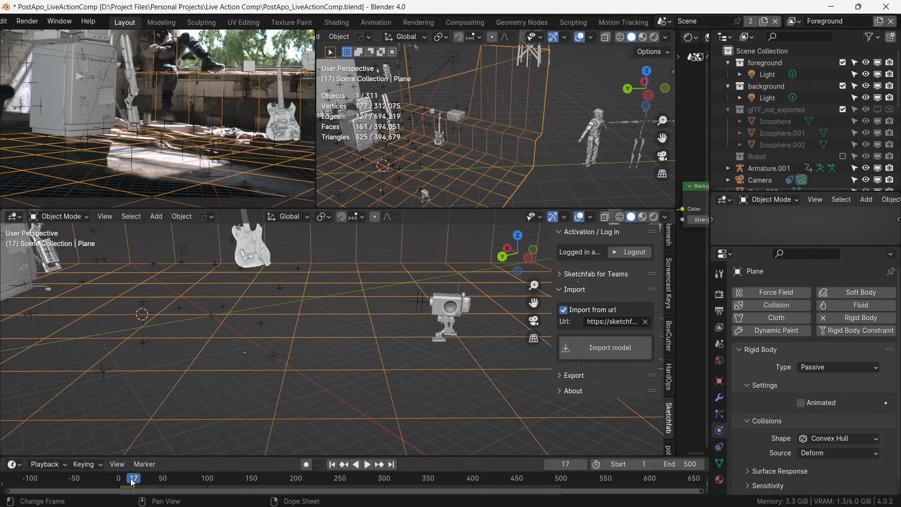
pyautogui.moveTo(133, 478); pyautogui.dragTo(244, 478)
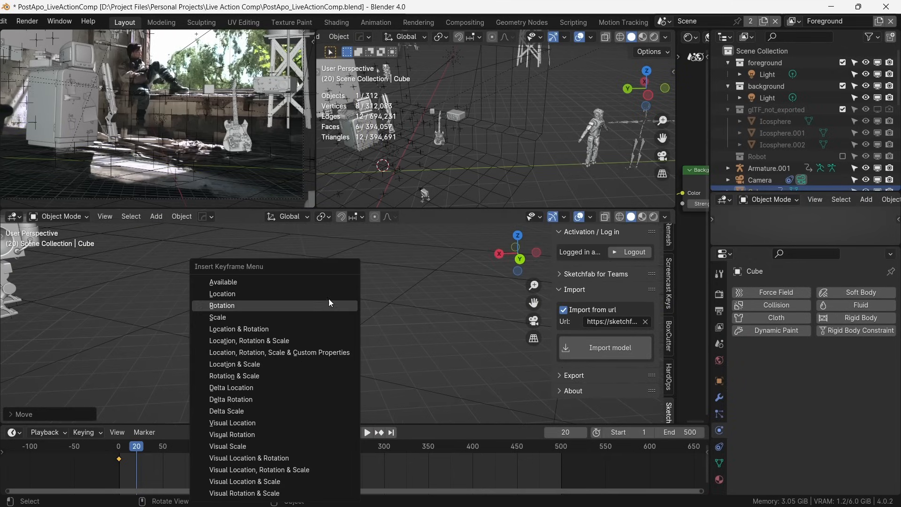
# Step: Keyframe the cube at frame 20 and set its Rigid Body type to Passive
pyautogui.click(861, 318)
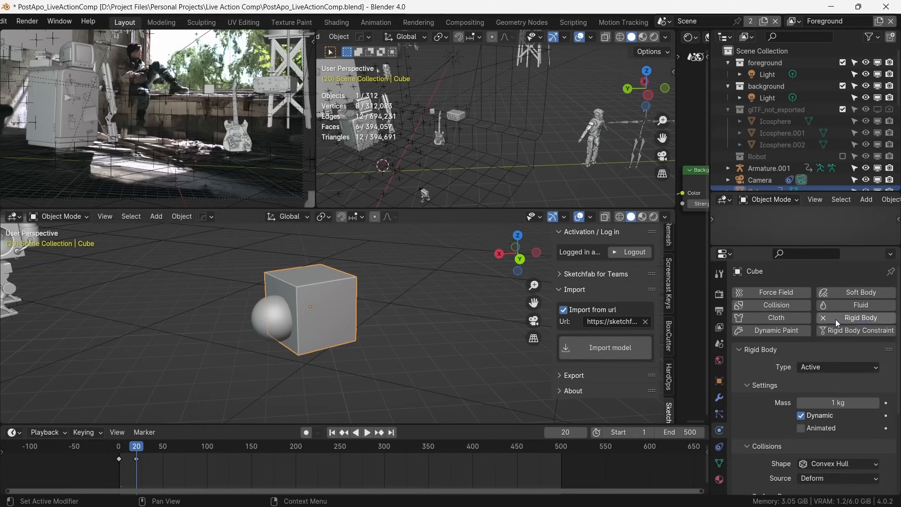
pyautogui.click(837, 366)
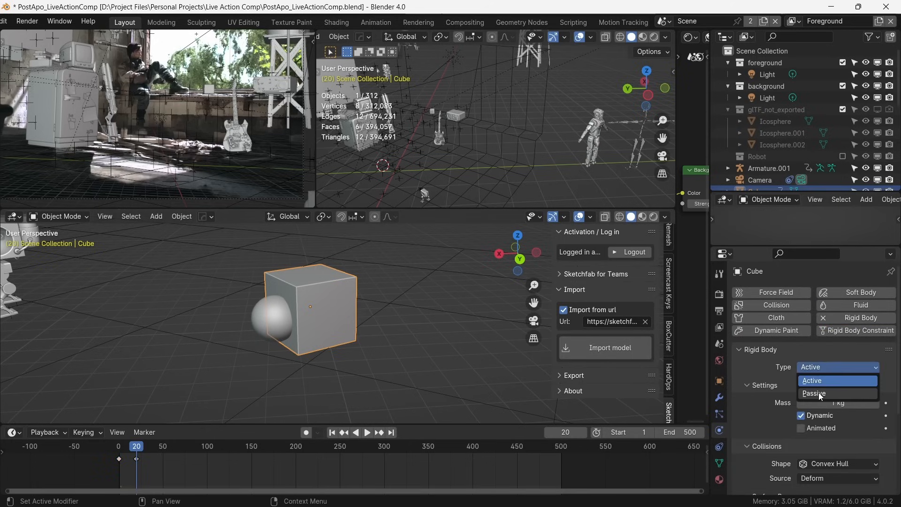
pyautogui.click(813, 393)
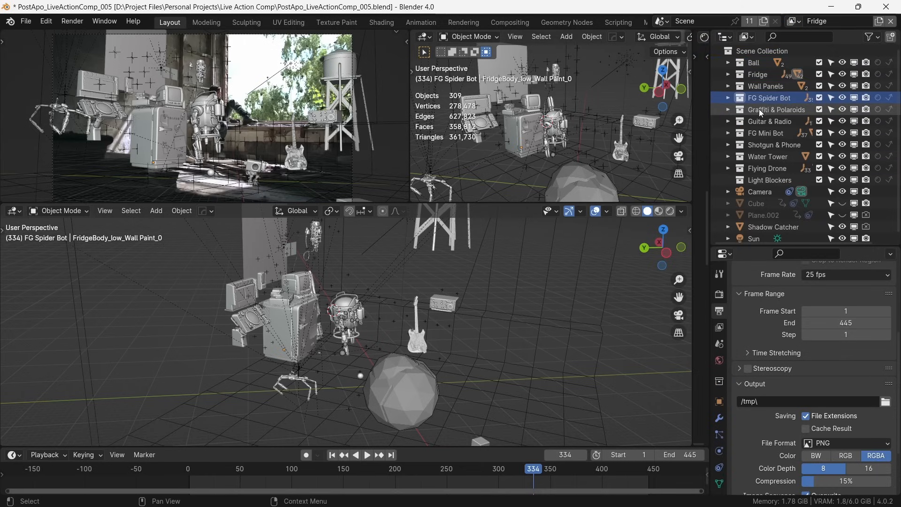
# Step: Exclude other prop collections from the Fridge layer, keeping Flying Drone enabled
pyautogui.click(770, 121)
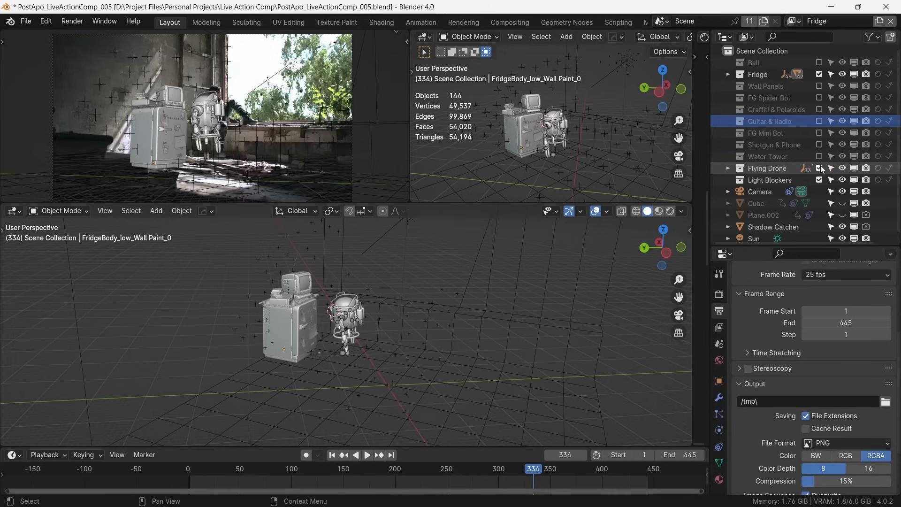
pyautogui.click(773, 226)
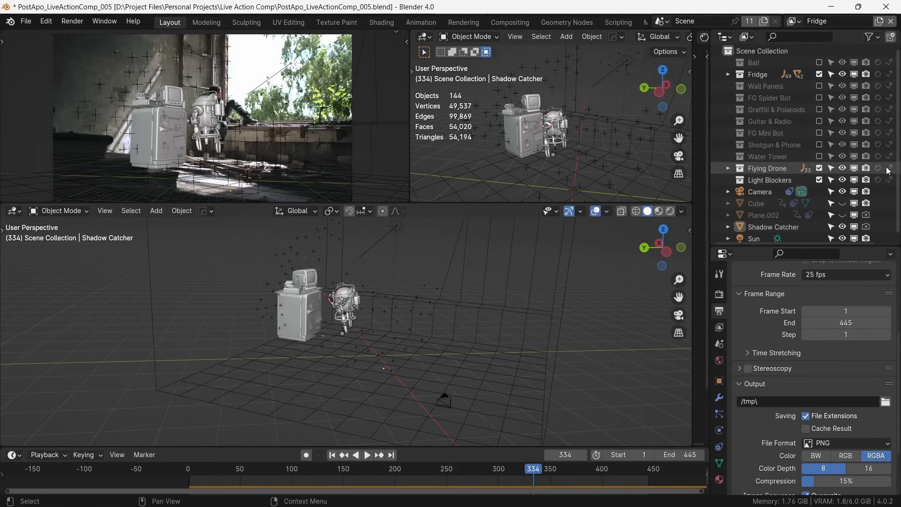
pyautogui.moveTo(889, 168)
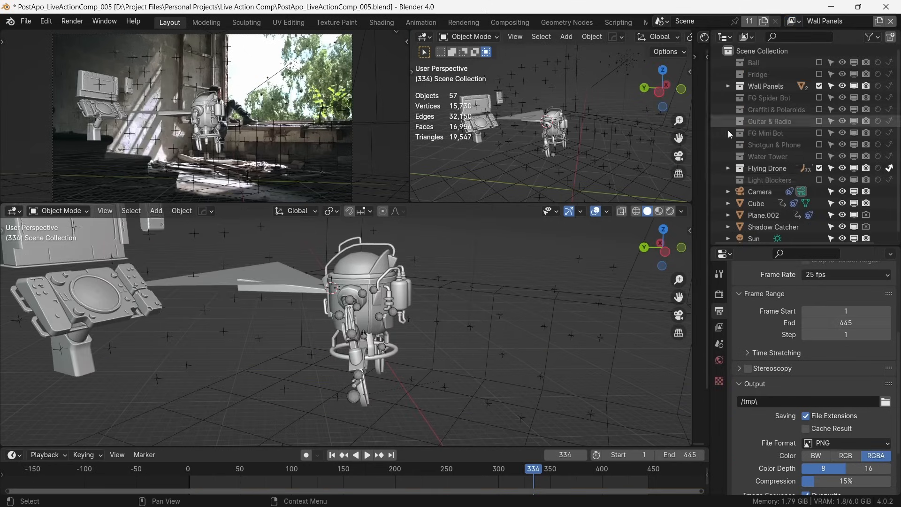
# Step: Select the Flying Drone collection and switch to the Compositing workspace
pyautogui.click(768, 168)
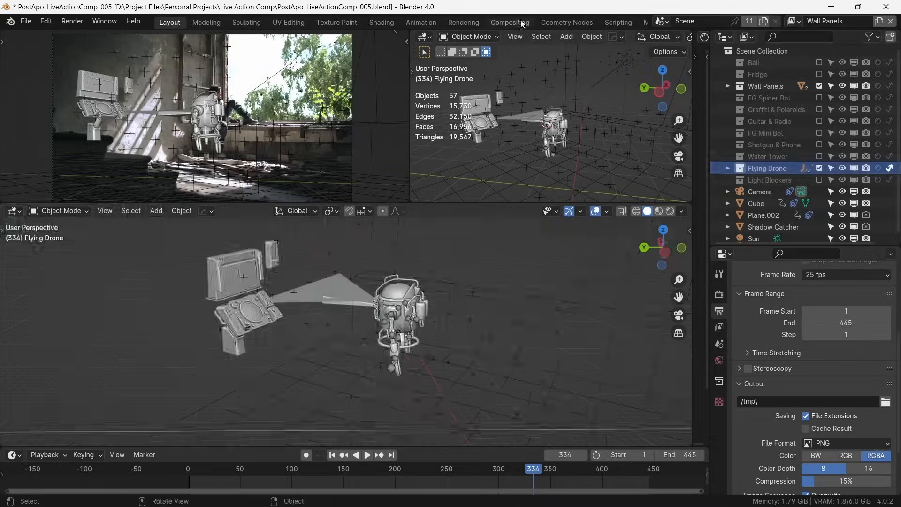
pyautogui.click(508, 22)
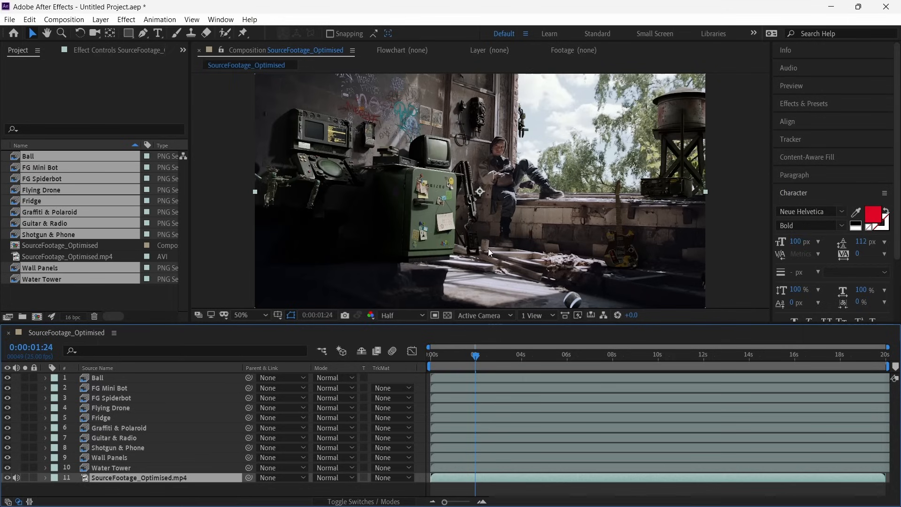
# Step: Reorder the render layers with Flying Drone on top and scrub the shot to check the CG props
pyautogui.click(430, 355)
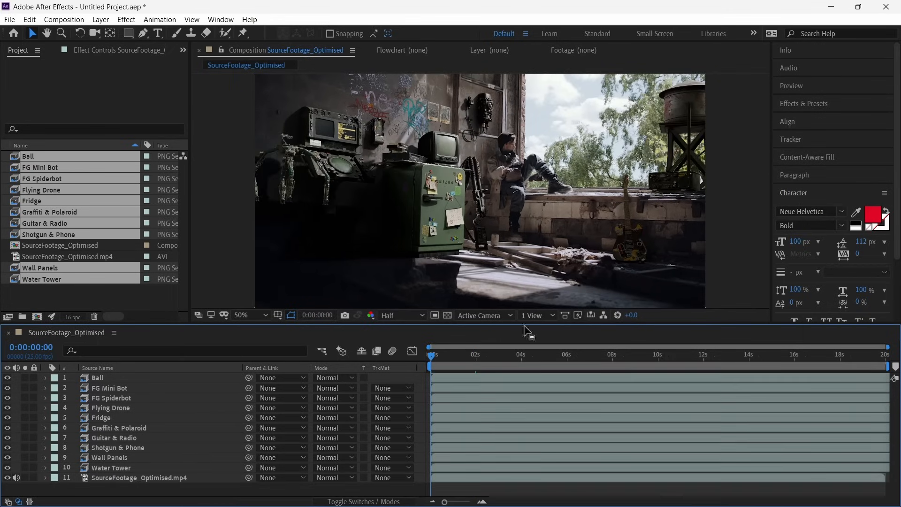
pyautogui.moveTo(430, 354); pyautogui.dragTo(675, 355)
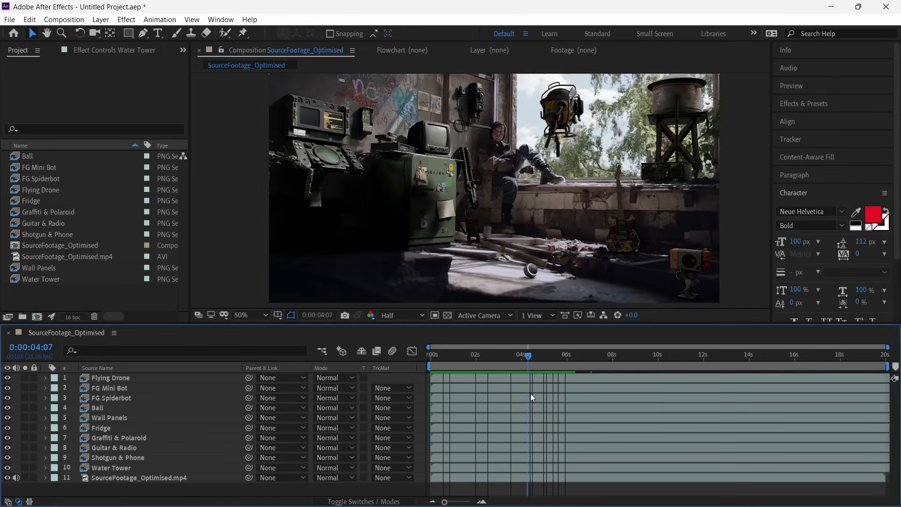
pyautogui.click(559, 354)
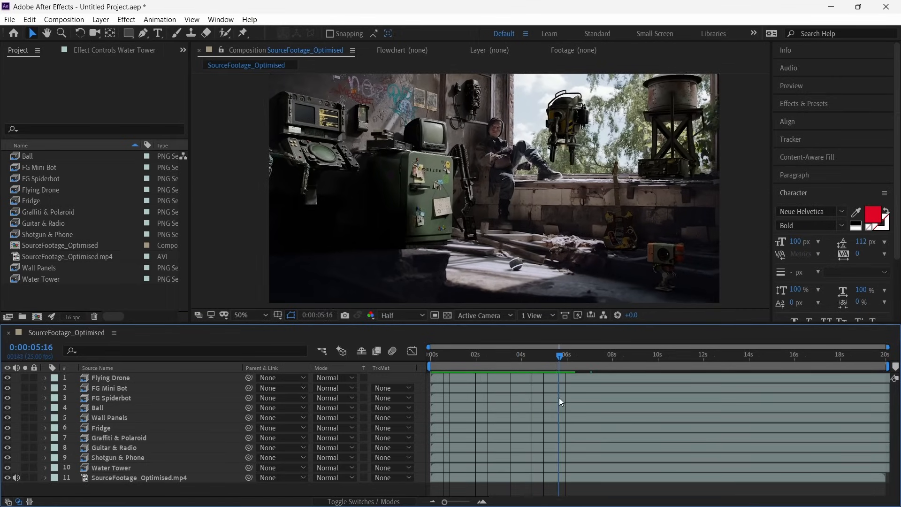
pyautogui.moveTo(560, 354); pyautogui.dragTo(514, 355)
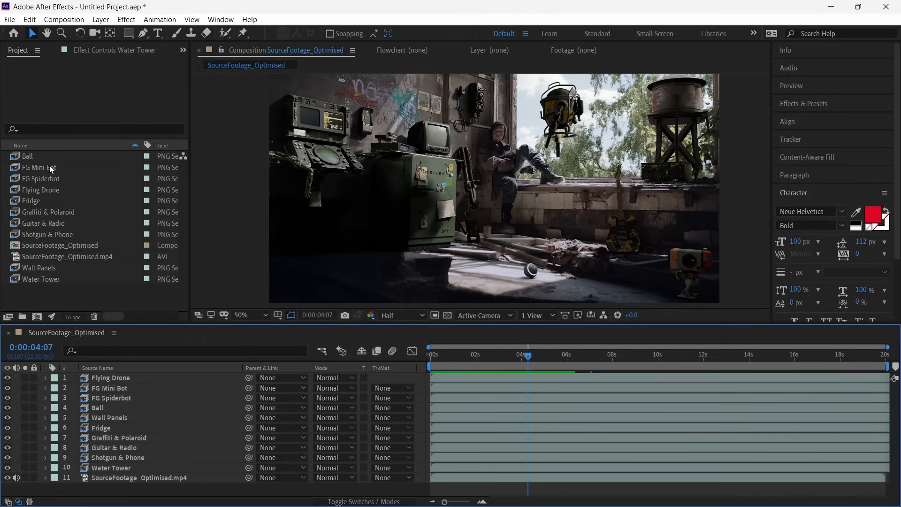
# Step: Interpret the Ball and other sequences at an assumed frame rate of 25 fps
pyautogui.rightClick(27, 156)
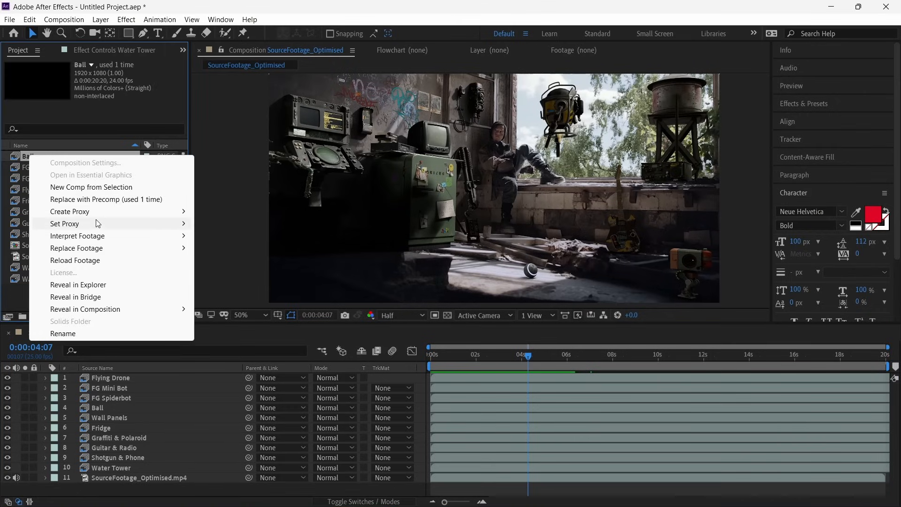
pyautogui.click(77, 236)
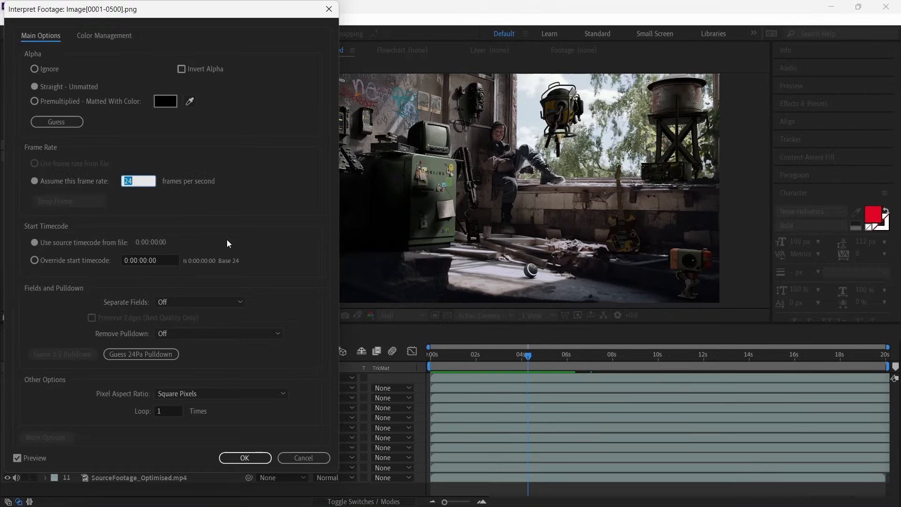
pyautogui.write('2')
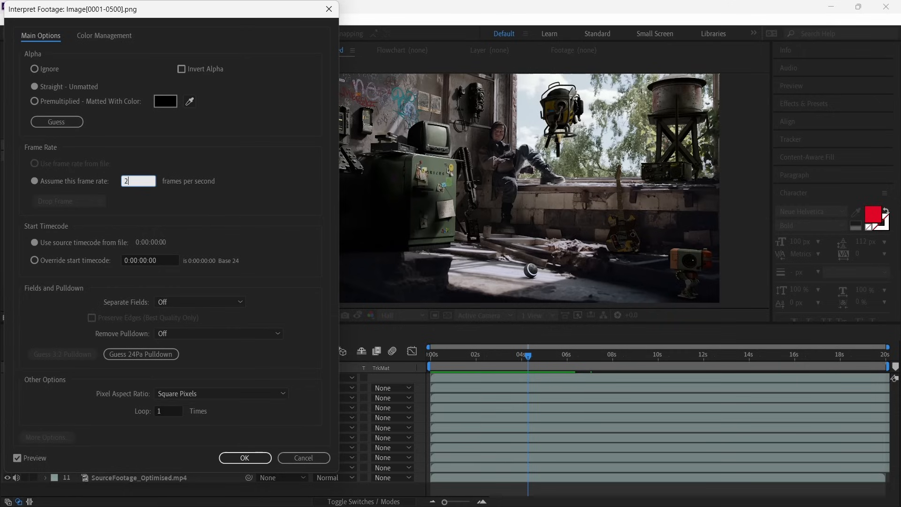
pyautogui.rightClick(38, 167)
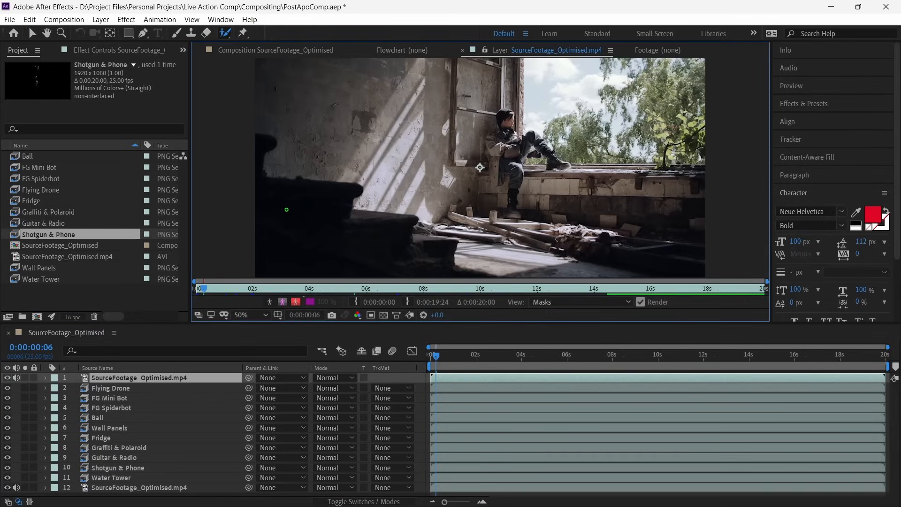
# Step: Roto Brush the foreground stairs, then apply Mocha AE CC to a fresh footage copy
pyautogui.moveTo(262, 143); pyautogui.dragTo(397, 224)
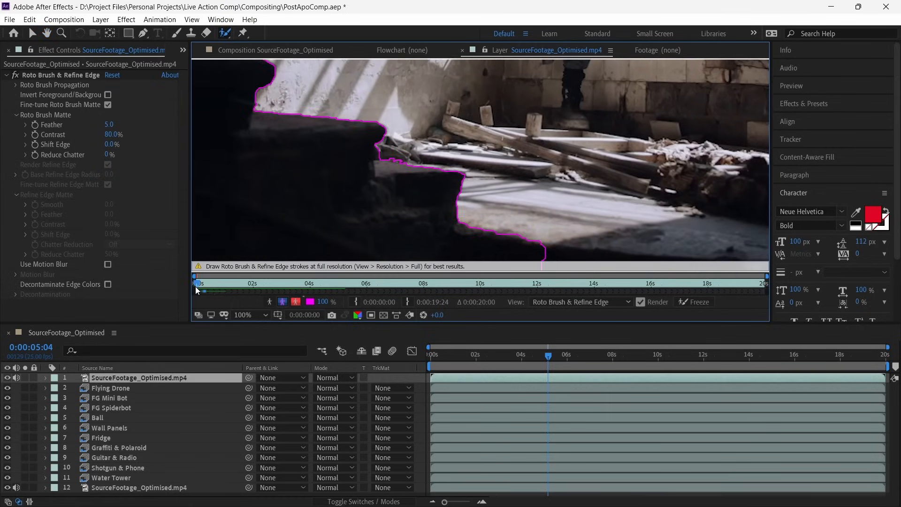
pyautogui.write('mocha')
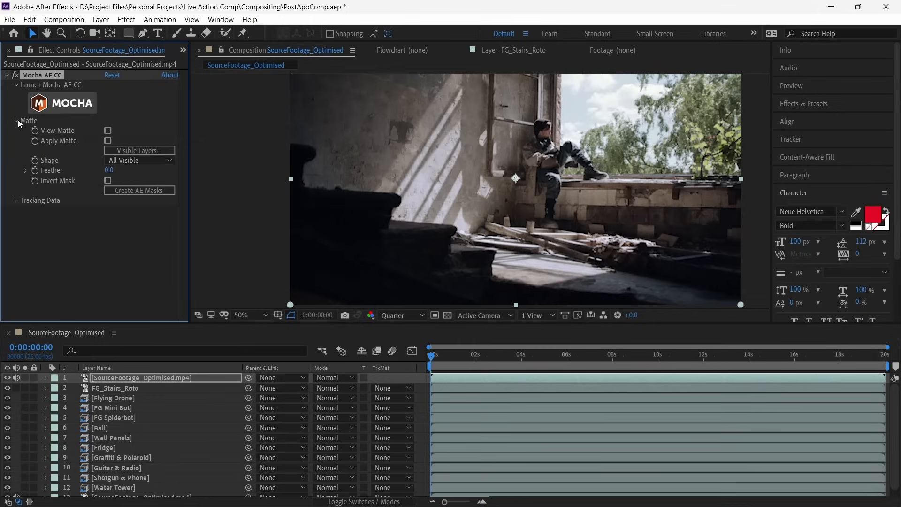
pyautogui.click(54, 84)
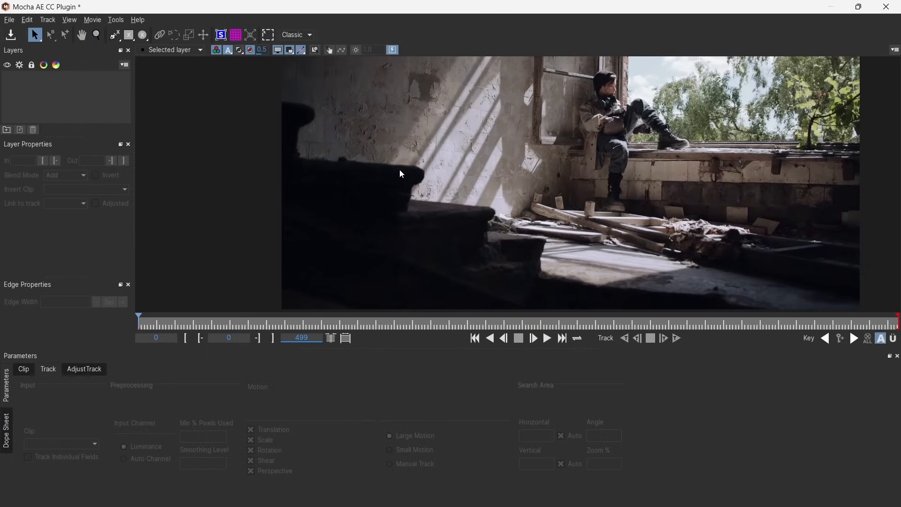
# Step: Close Mocha AE CC, saving the stairs track, and return to the After Effects comp
pyautogui.click(113, 34)
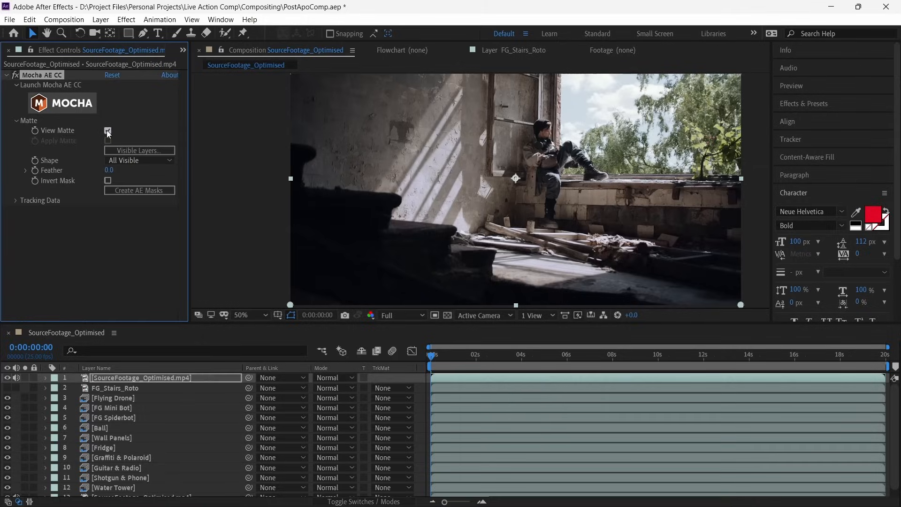
# Step: Turn off View Matte, enable Apply Matte with Feather 5 and move the matted footage to the top
pyautogui.click(107, 131)
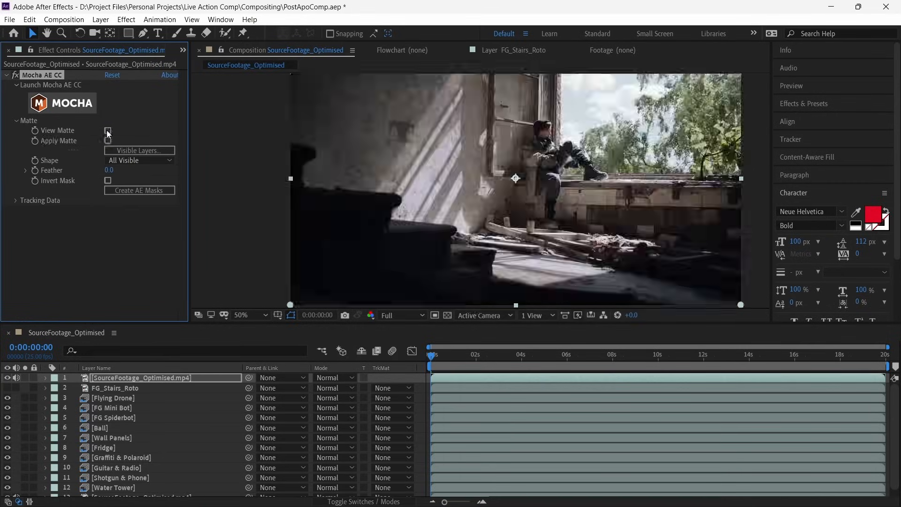
pyautogui.click(107, 141)
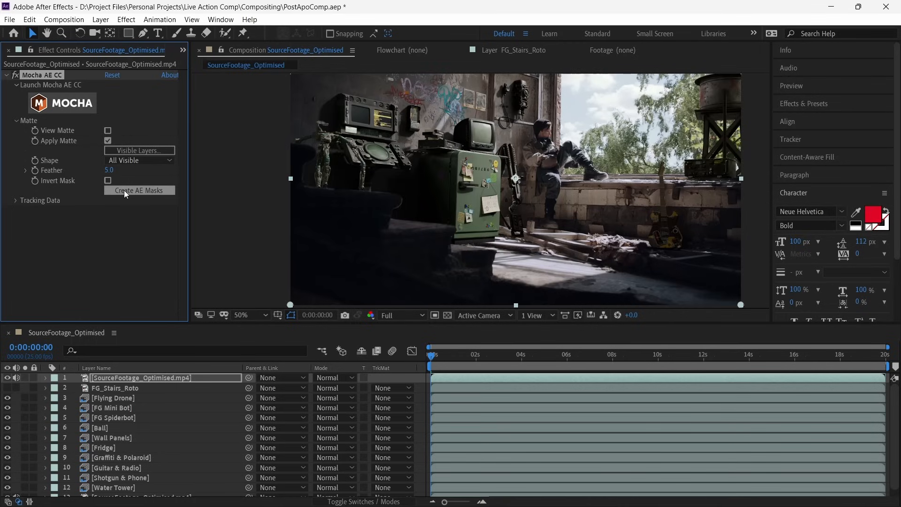
pyautogui.click(139, 190)
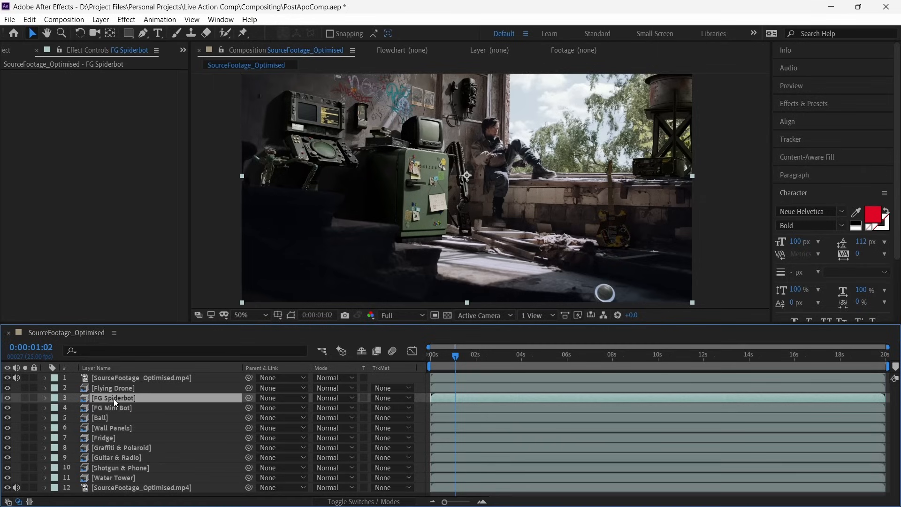
# Step: Add Levels and Hue/Saturation to FG Spiderbot and lower its Master Saturation
pyautogui.write('leve')
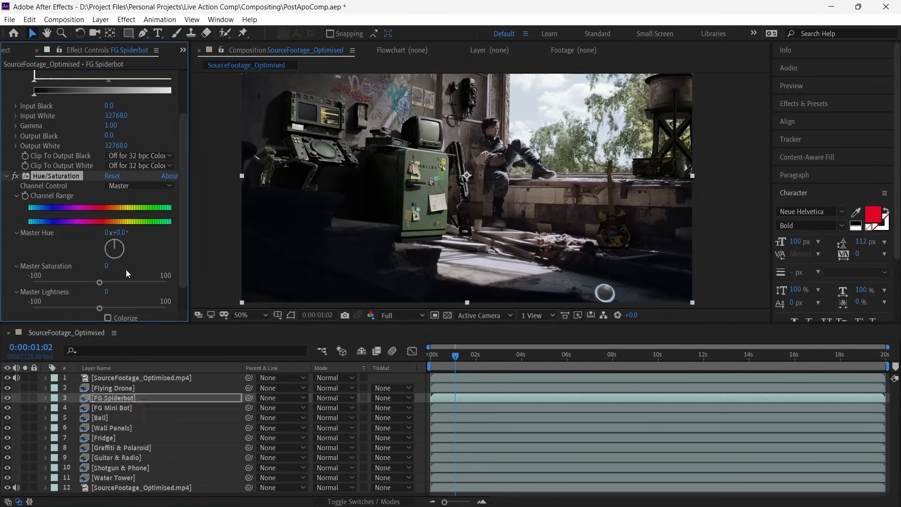
pyautogui.moveTo(99, 281); pyautogui.dragTo(34, 282)
pyautogui.write('Comp')
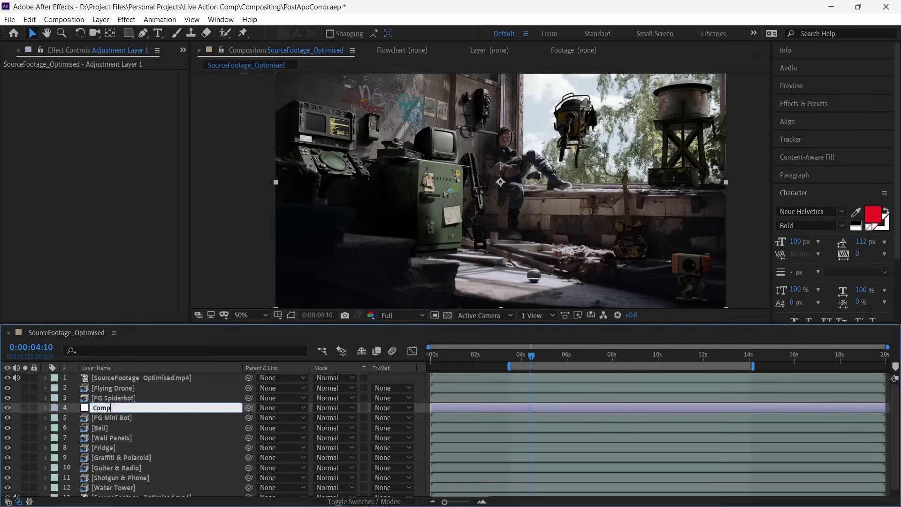
# Step: Name the adjustment layer Comp FG Mini Bot, copy FG Spiderbot's grade onto it and precompose both as FG Mini Bot
pyautogui.write('FG Mini Bot')
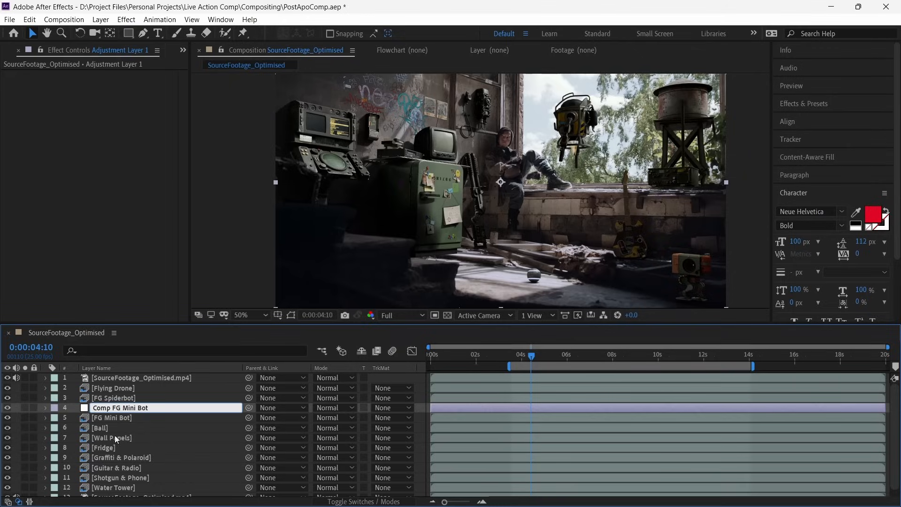
pyautogui.click(120, 407)
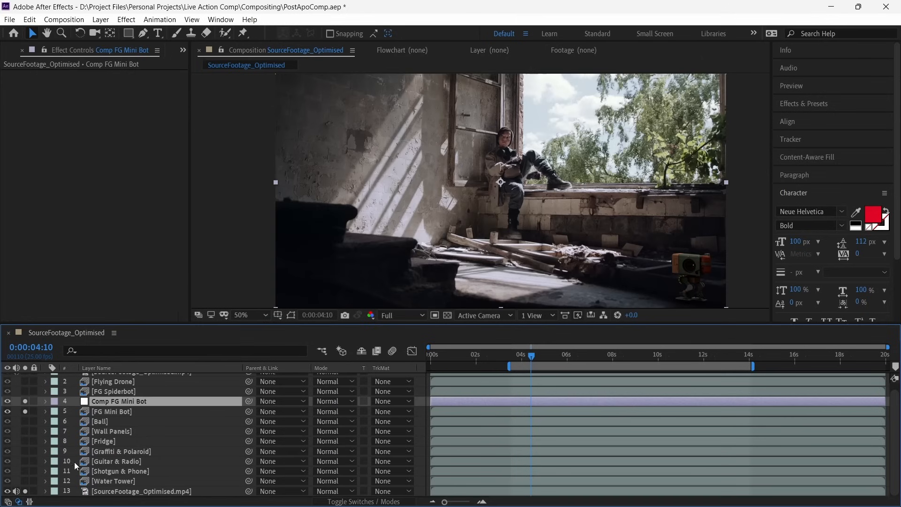
pyautogui.click(112, 412)
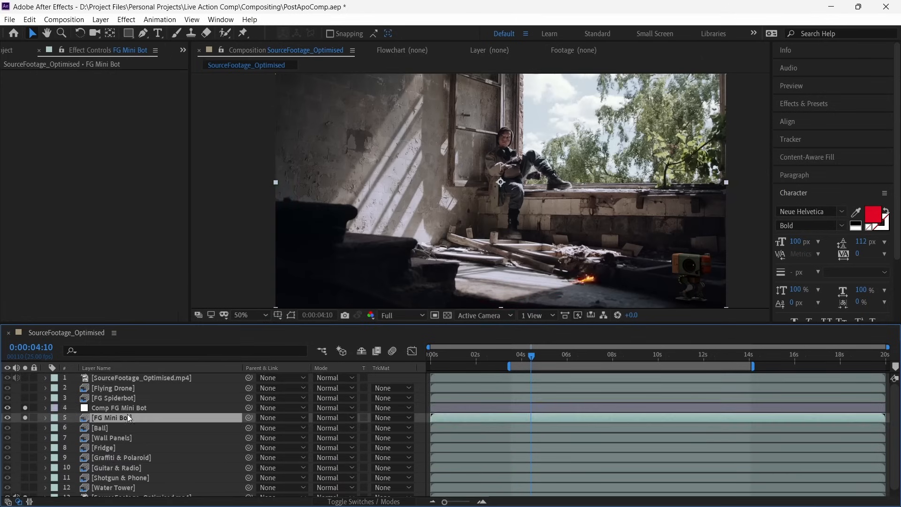
pyautogui.click(118, 407)
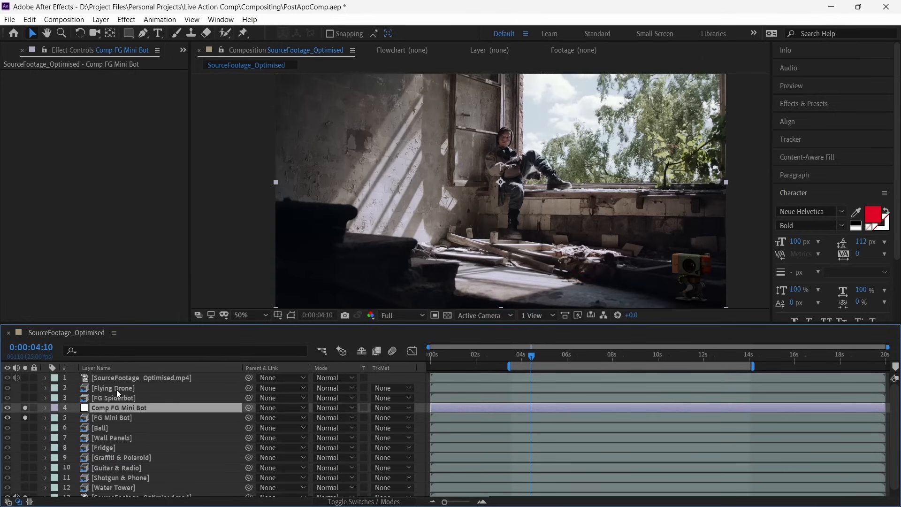
pyautogui.click(113, 397)
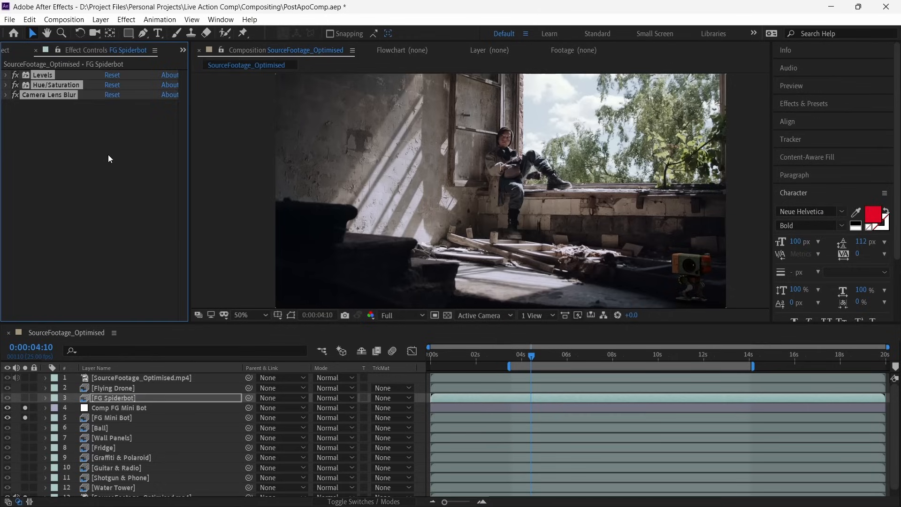
pyautogui.click(119, 407)
pyautogui.write('FG Mini Bot')
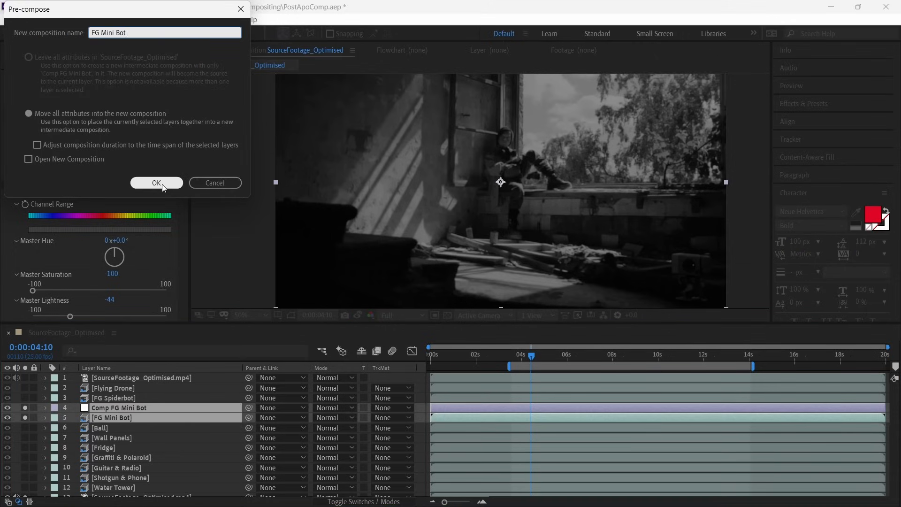
pyautogui.click(156, 183)
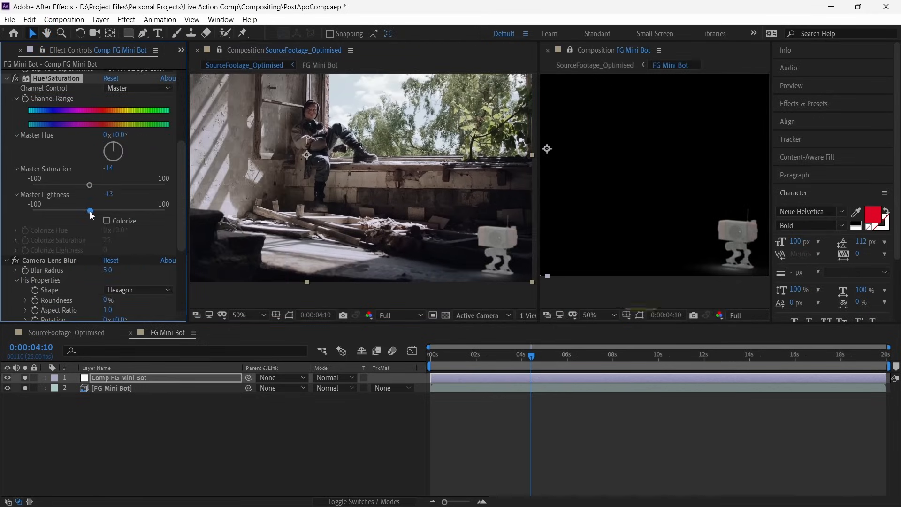
# Step: Darken Master Lightness, duplicate the grade and fine-tune the copy's Levels gamma for comparison
pyautogui.moveTo(89, 212); pyautogui.dragTo(92, 212)
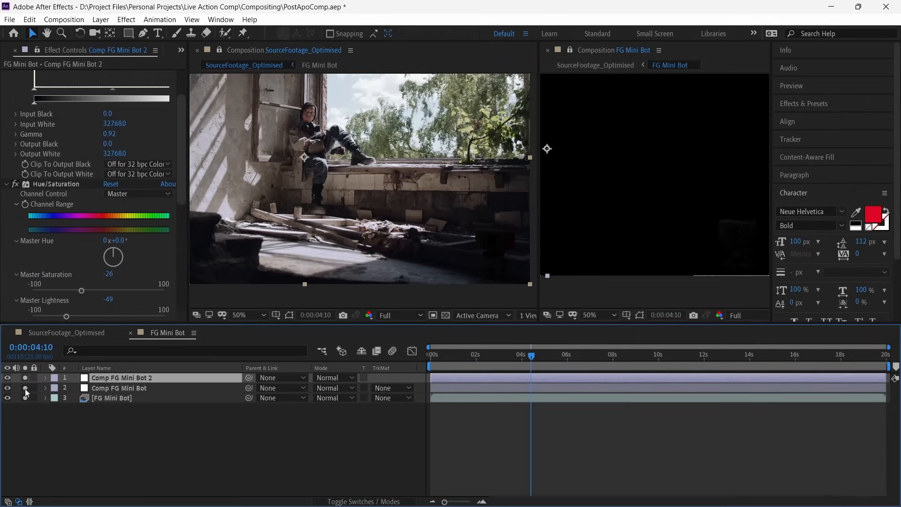
pyautogui.click(659, 354)
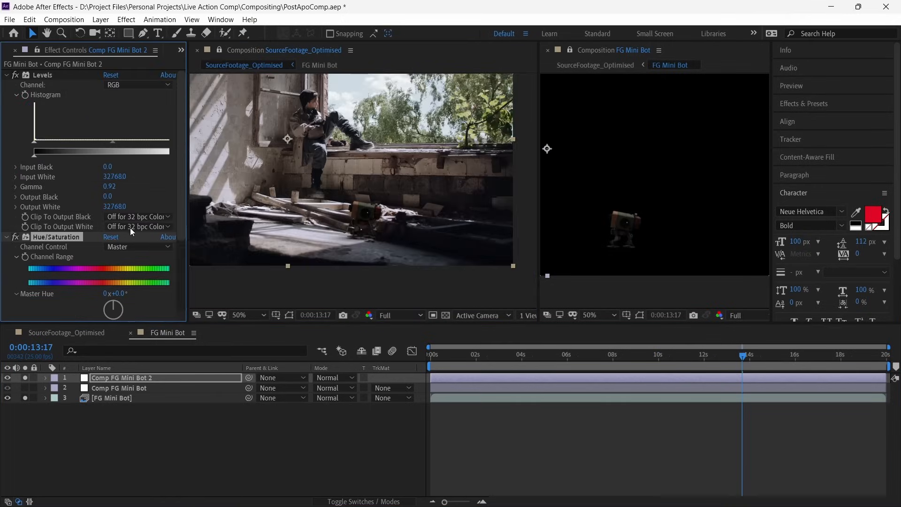
pyautogui.moveTo(112, 141); pyautogui.dragTo(112, 143)
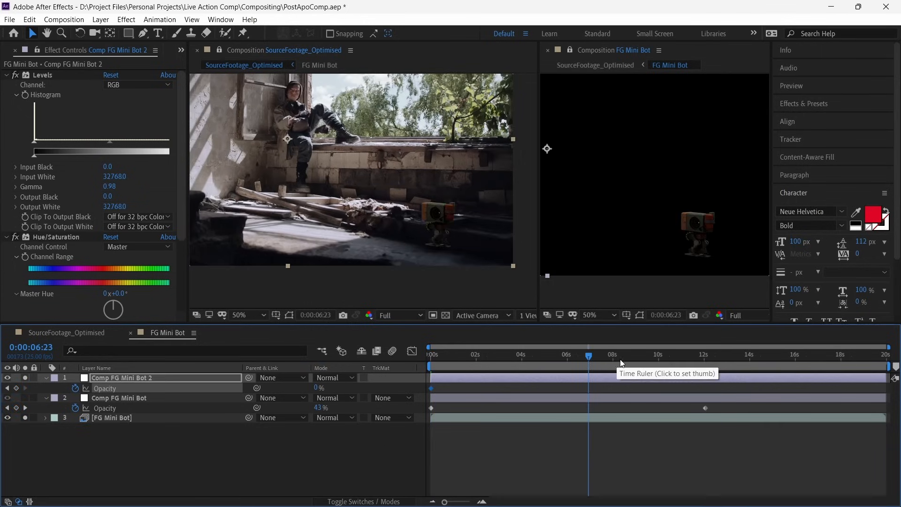
# Step: Add Opacity keyframes at 8s and 13s and adjust the first grade's 4-second keyframe for the crossfade
pyautogui.click(739, 353)
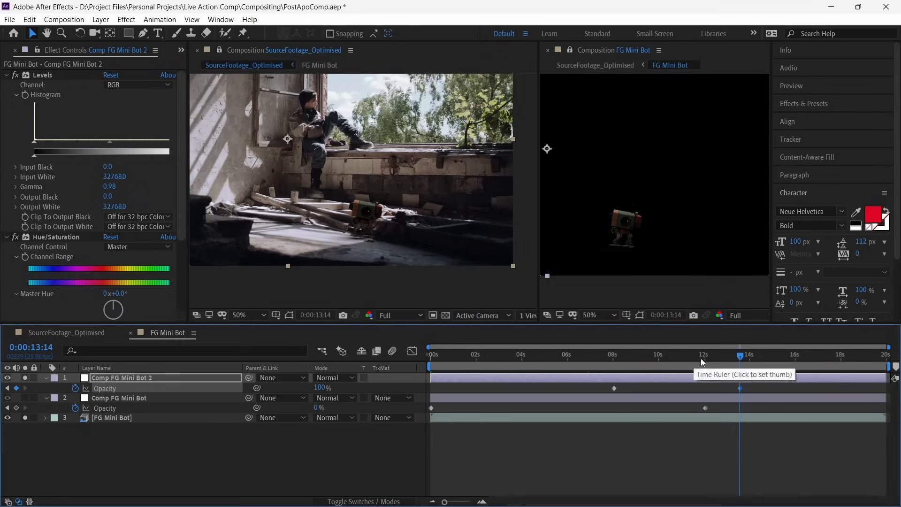
pyautogui.click(586, 355)
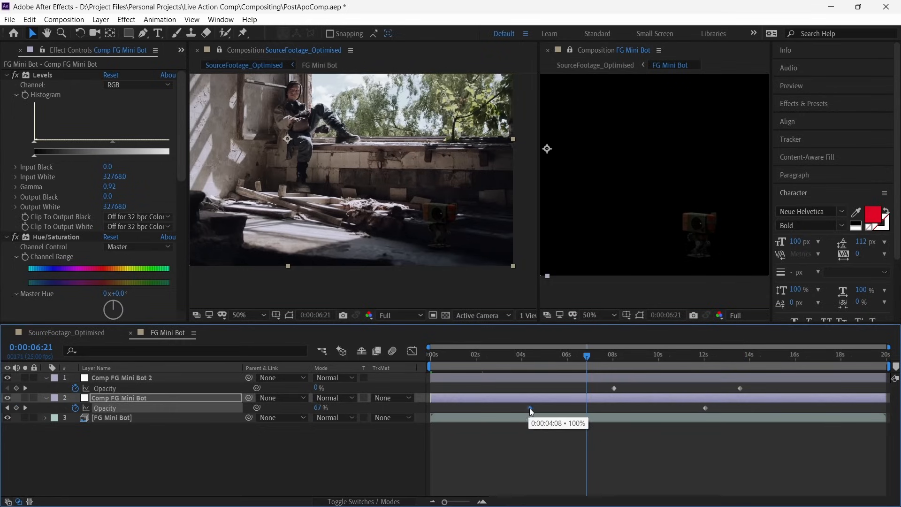
pyautogui.click(676, 354)
pyautogui.write('Ball')
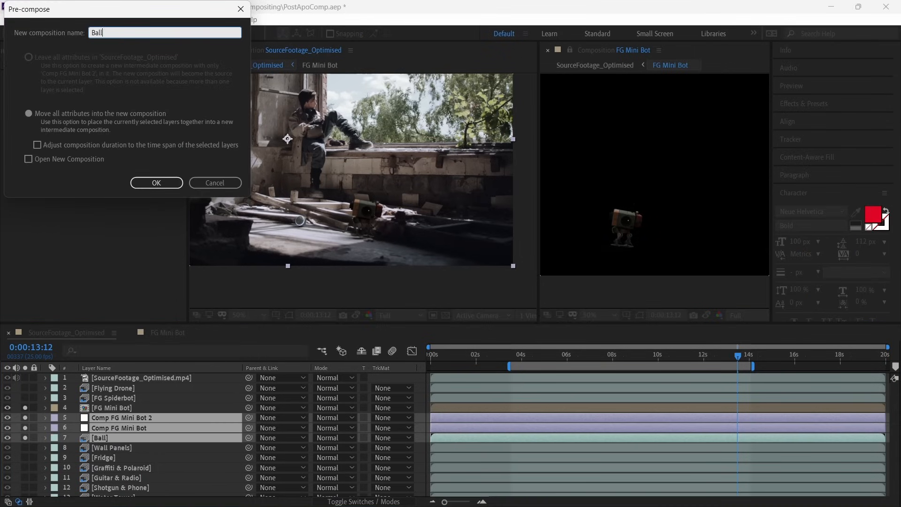
# Step: Confirm the Ball precompose and inspect the Wall Panels at 400% zoom
pyautogui.click(156, 182)
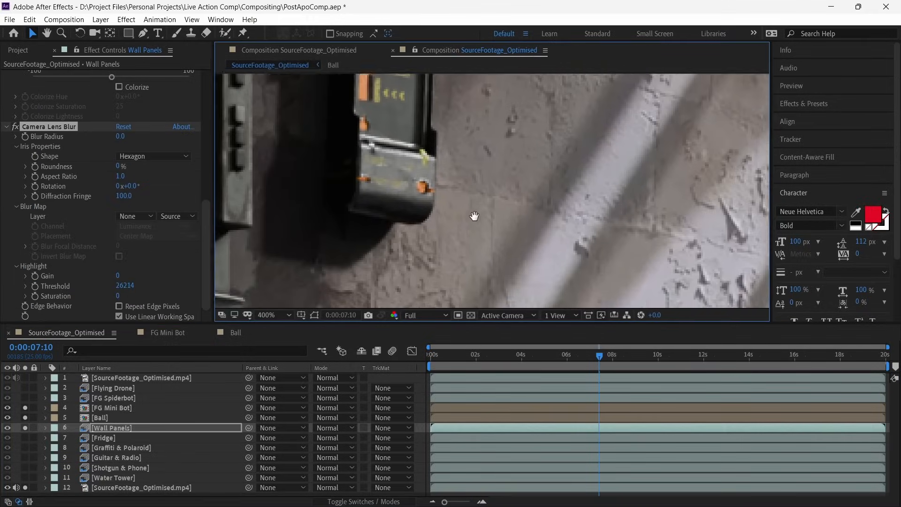
pyautogui.moveTo(474, 216); pyautogui.dragTo(647, 244)
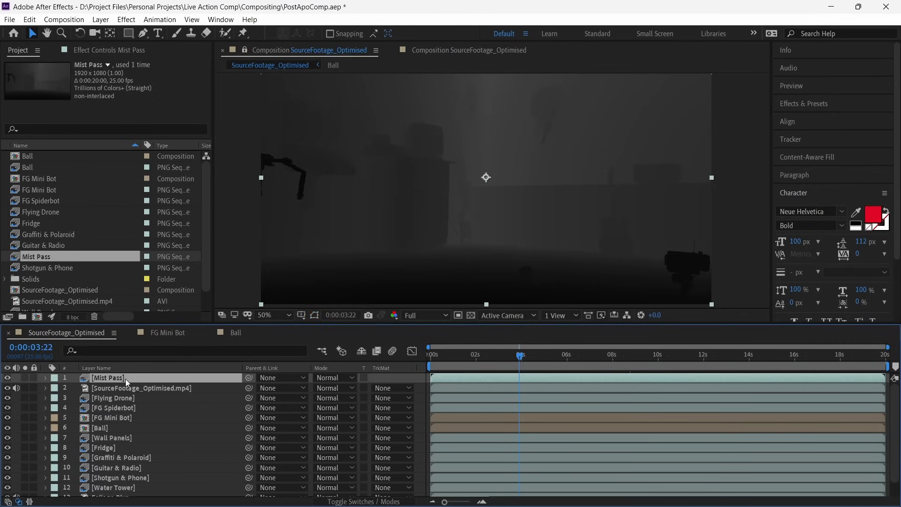
# Step: Set Mist Pass to Screen mode and raise its Levels Input Black to 36
pyautogui.click(334, 377)
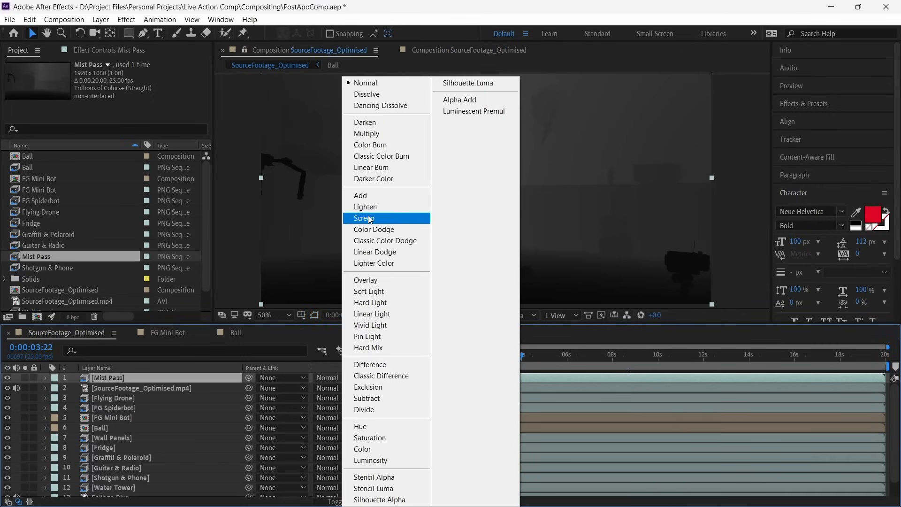
pyautogui.click(367, 218)
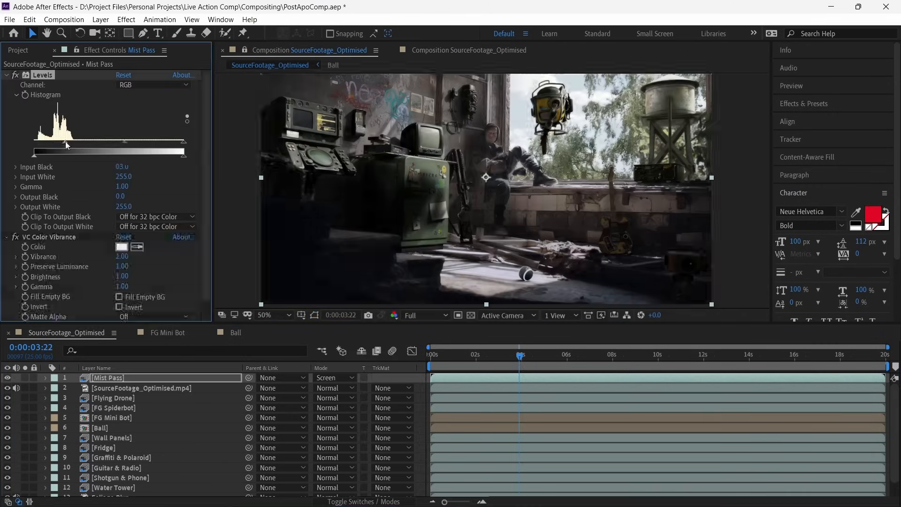
pyautogui.moveTo(65, 144); pyautogui.dragTo(86, 144)
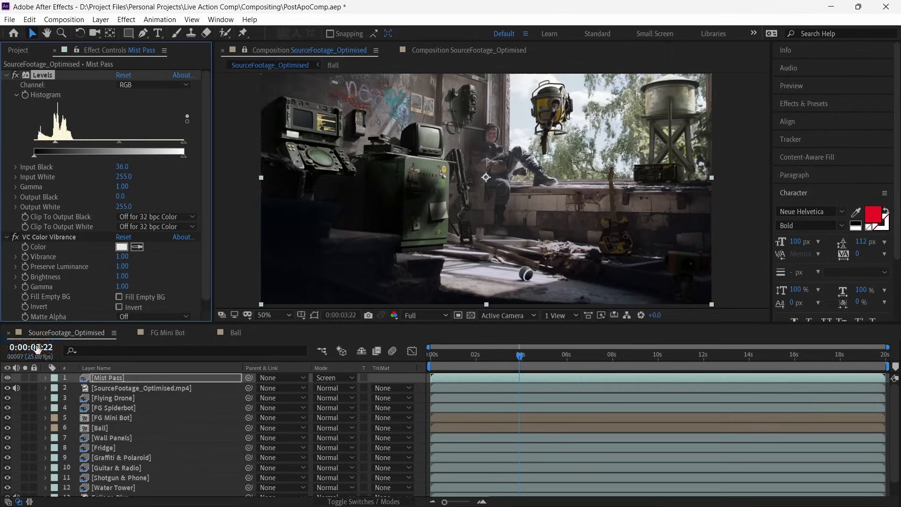